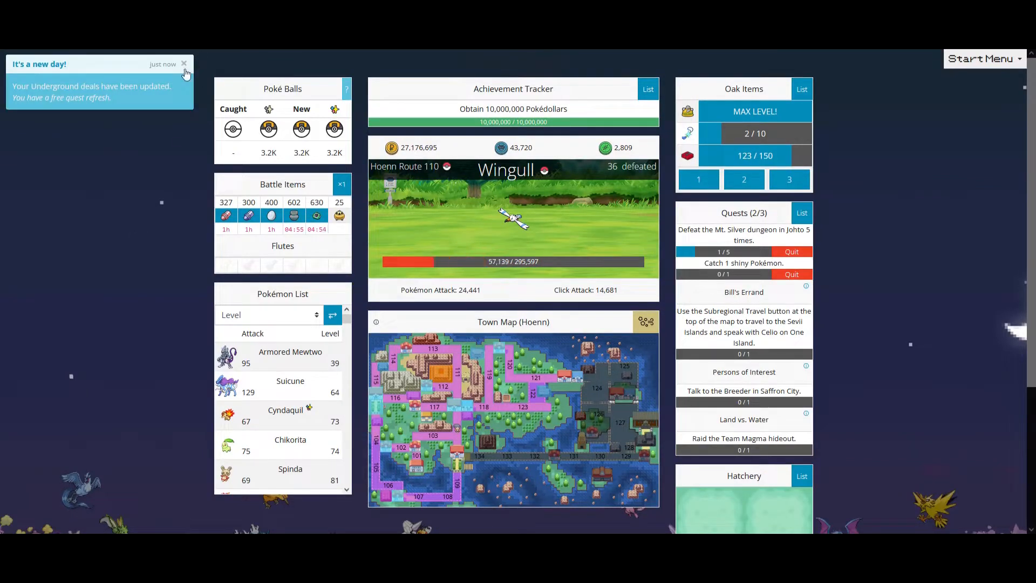
- Dismiss the 'It's a new day' notice so battling resumes
left_click(185, 63)
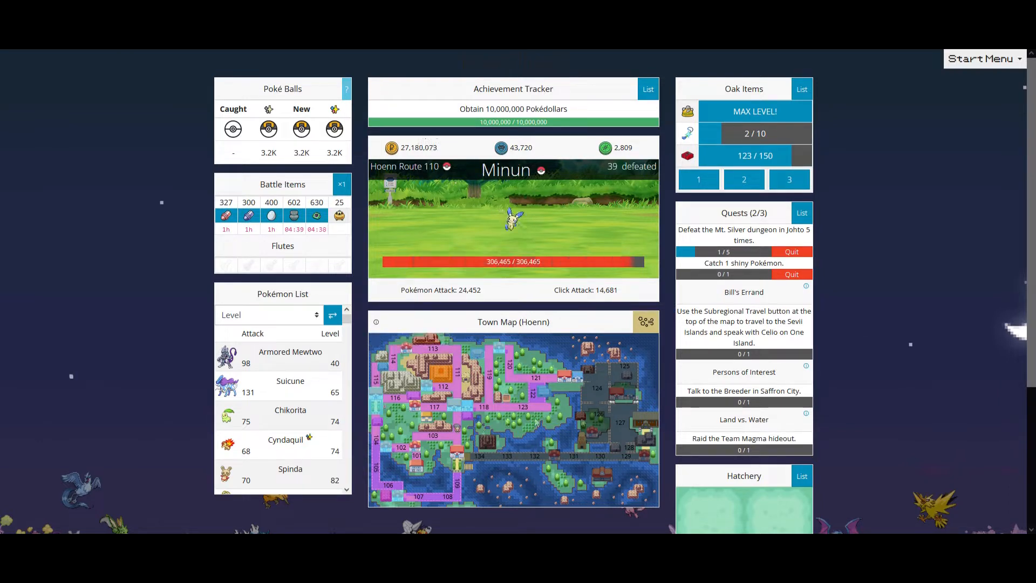
mouse_move(805, 366)
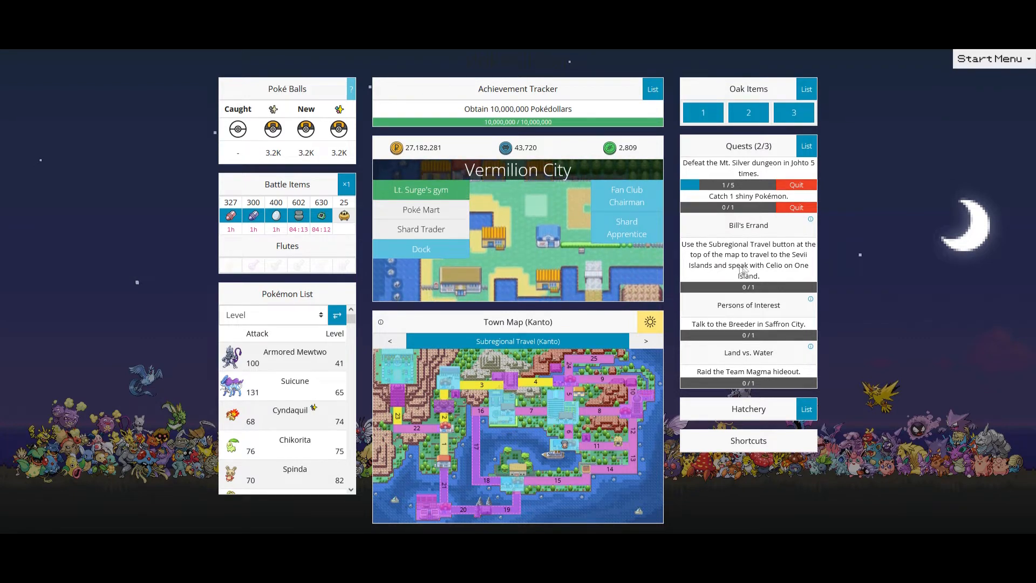
- Switch the Town Map between Kanto and Sevii Islands and land on One Island
left_click(646, 341)
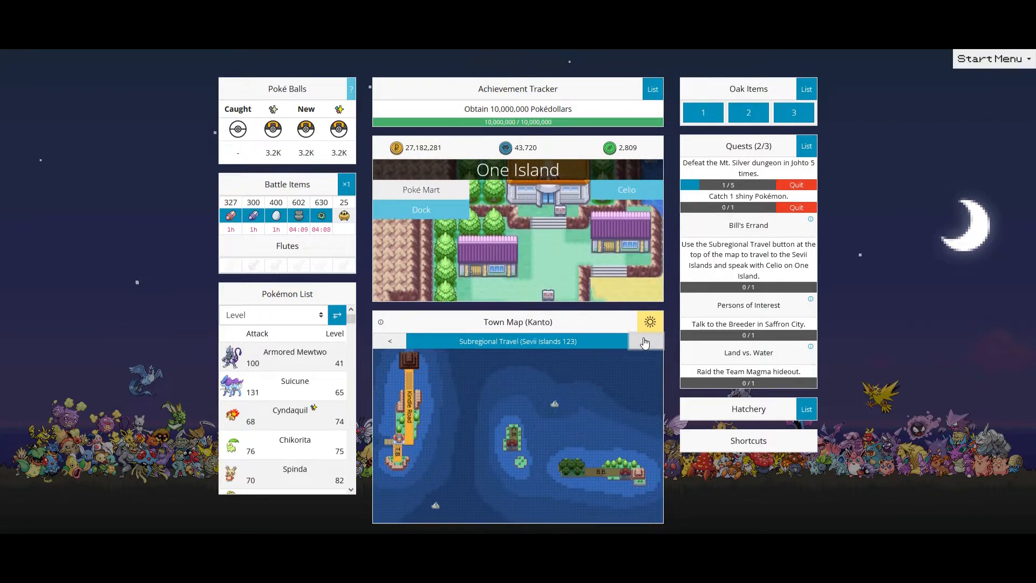
left_click(390, 341)
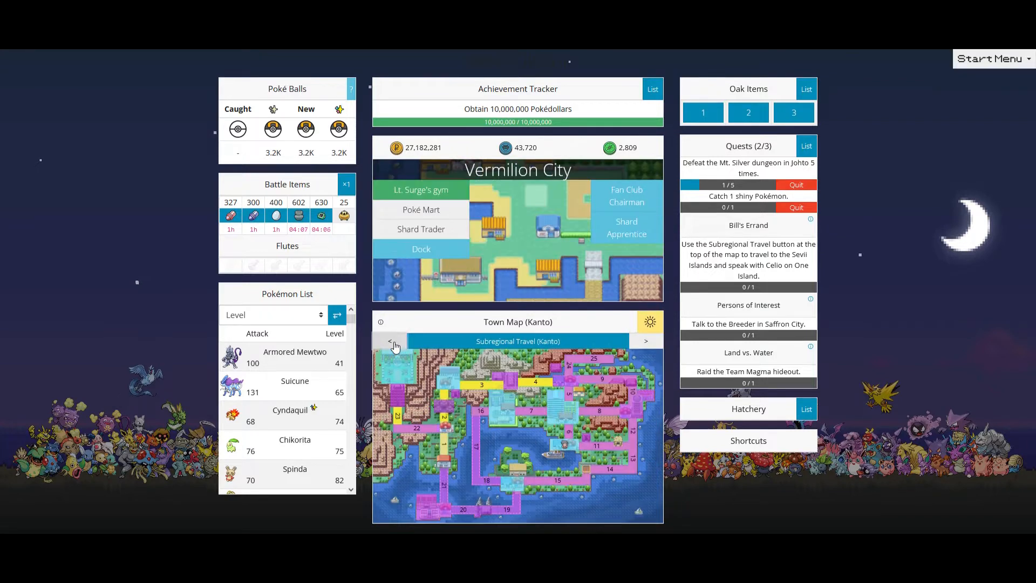
left_click(393, 341)
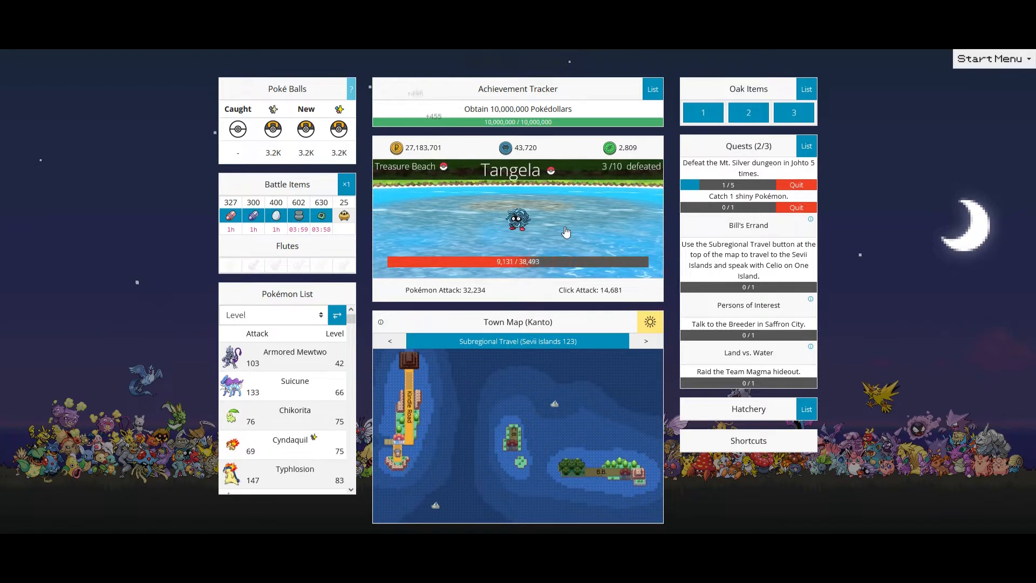
left_click(517, 222)
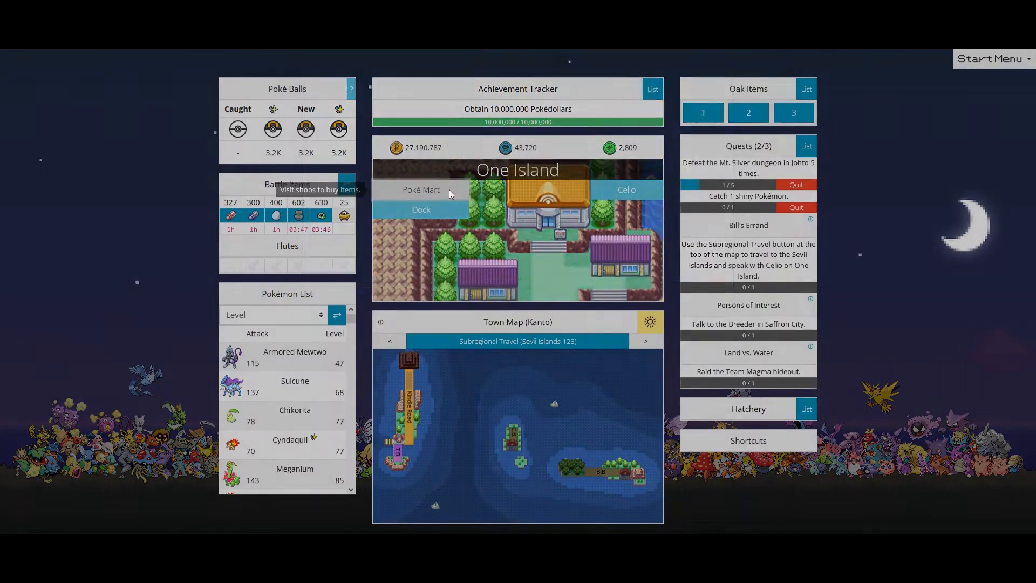
- Briefly check the One Island shop, then travel up Kindle Road to Mt. Ember Summit
left_click(420, 190)
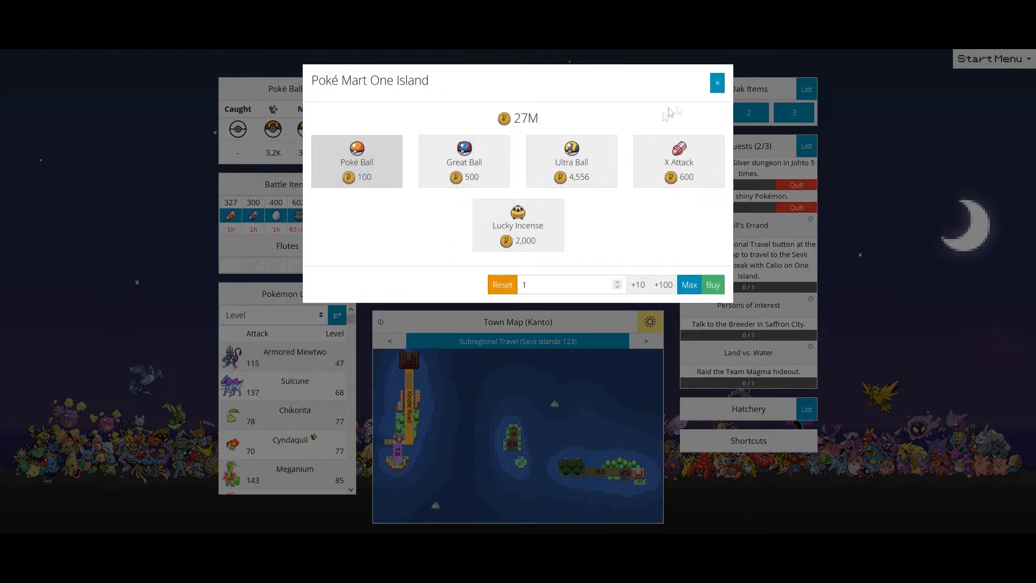
left_click(716, 83)
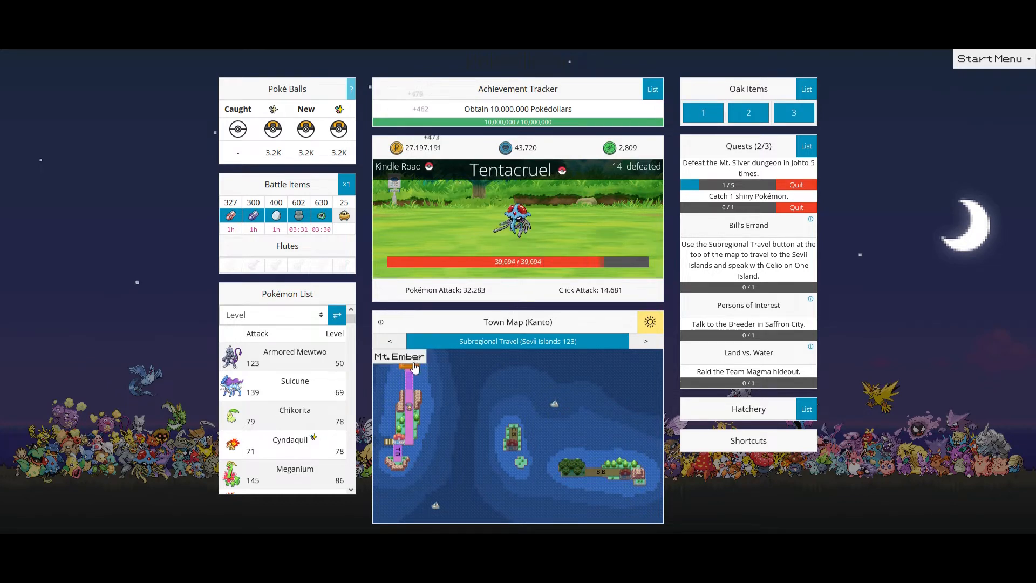
left_click(399, 357)
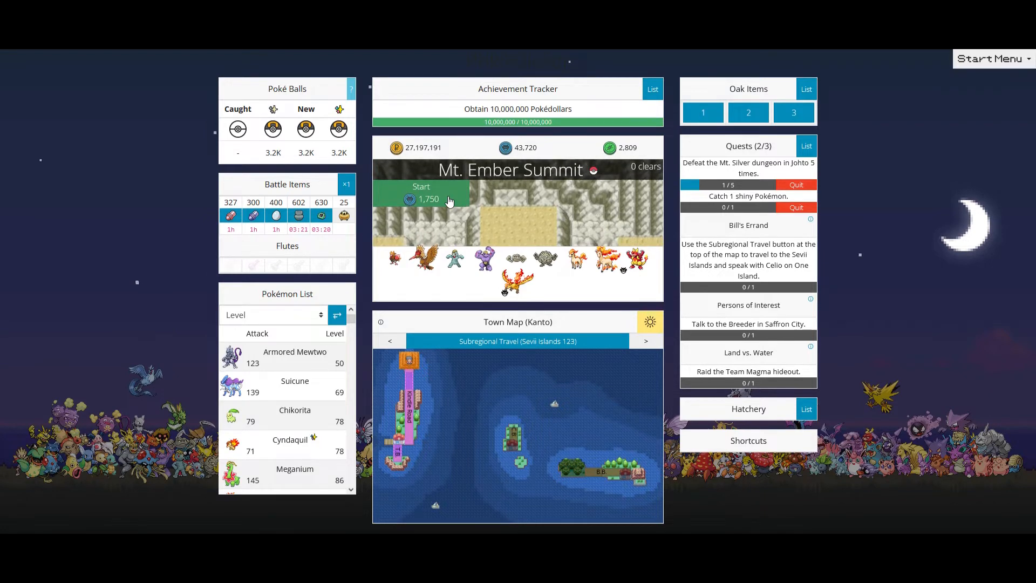
- Start Mt. Ember Summit and advance through its tiles to clear the dungeon
left_click(421, 192)
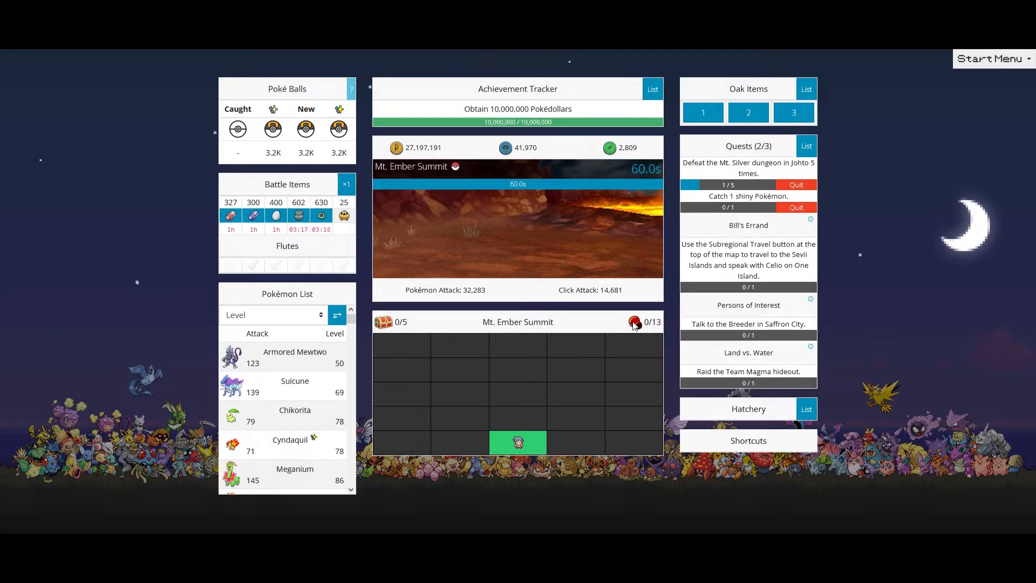
mouse_move(634, 323)
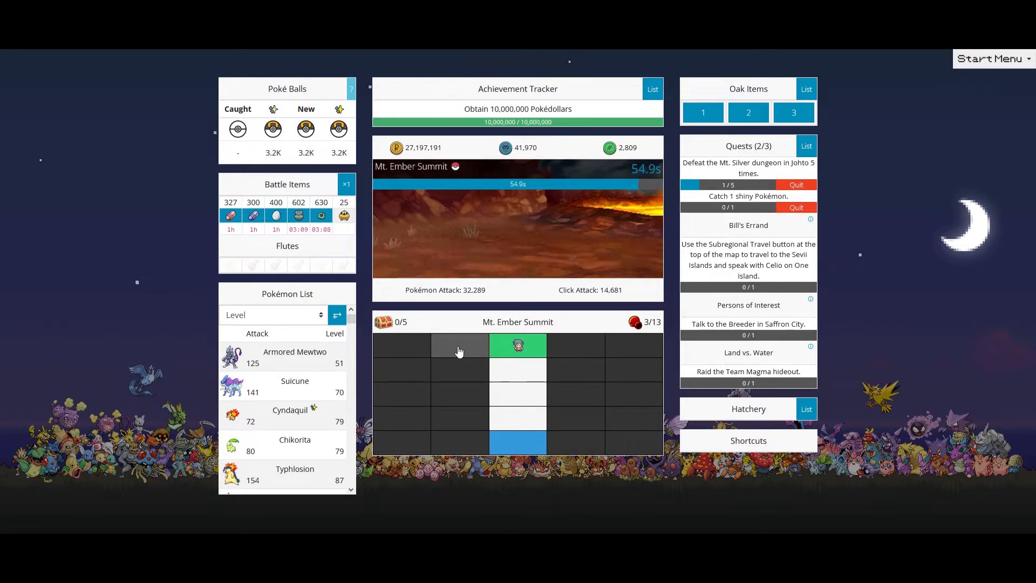
left_click(460, 345)
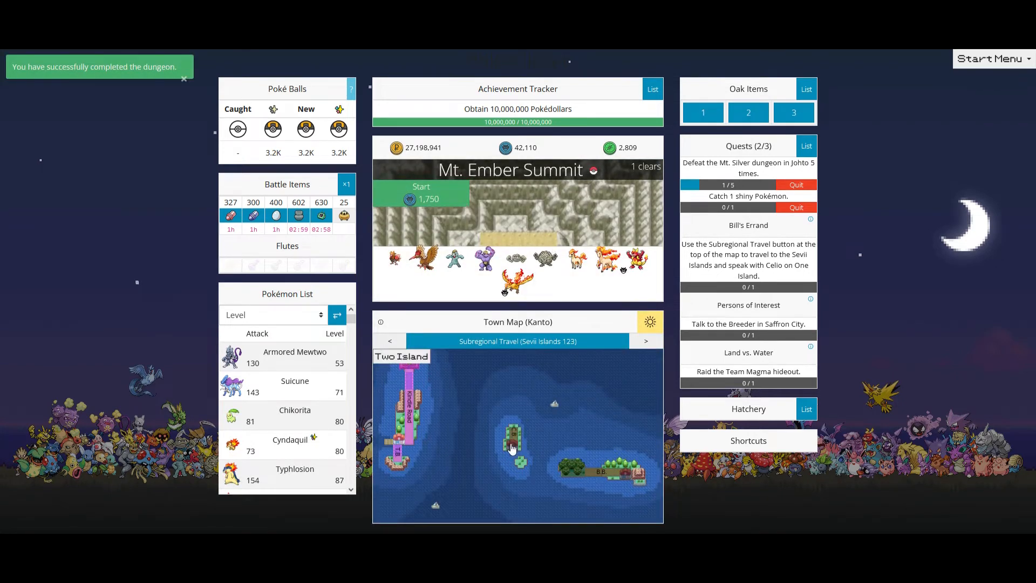
- Return to One Island and hear out the Youngster's remark about Moltres
left_click(513, 443)
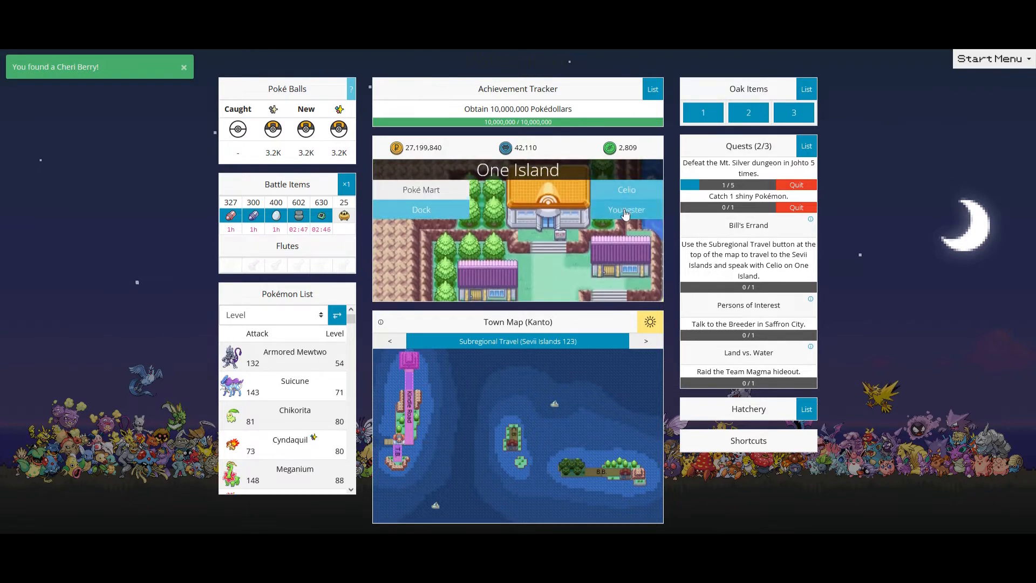
left_click(626, 210)
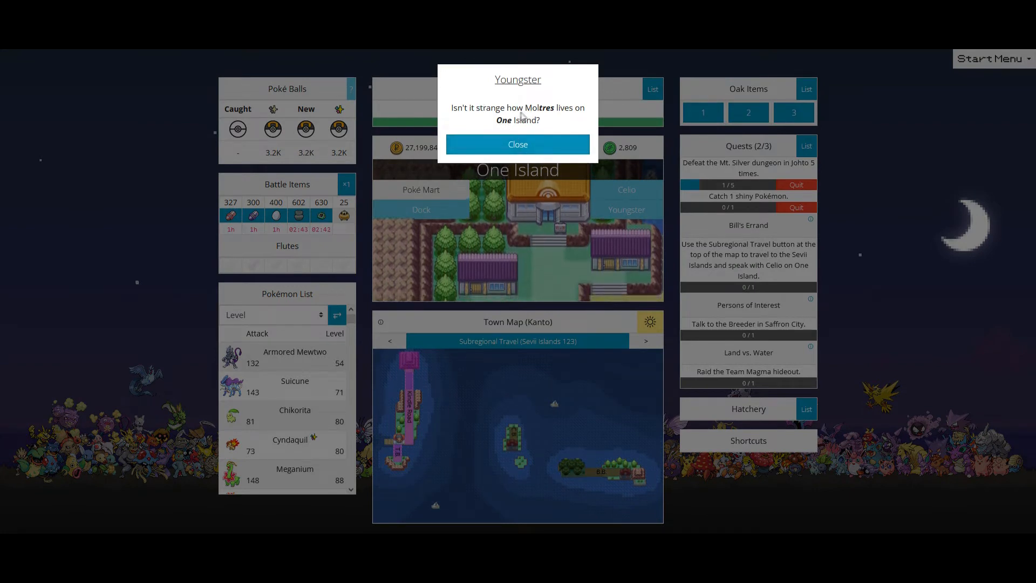
mouse_move(567, 122)
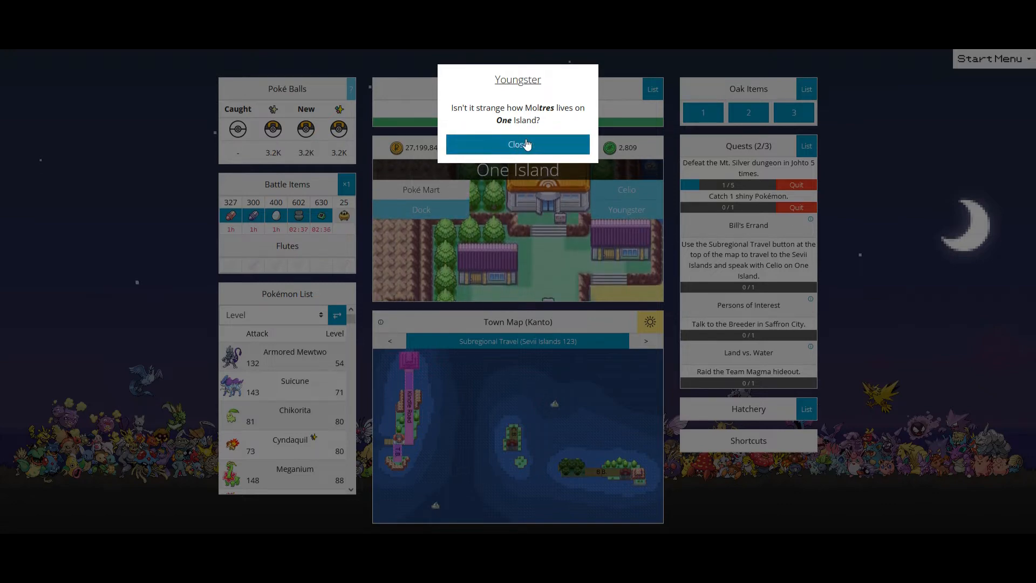
left_click(517, 143)
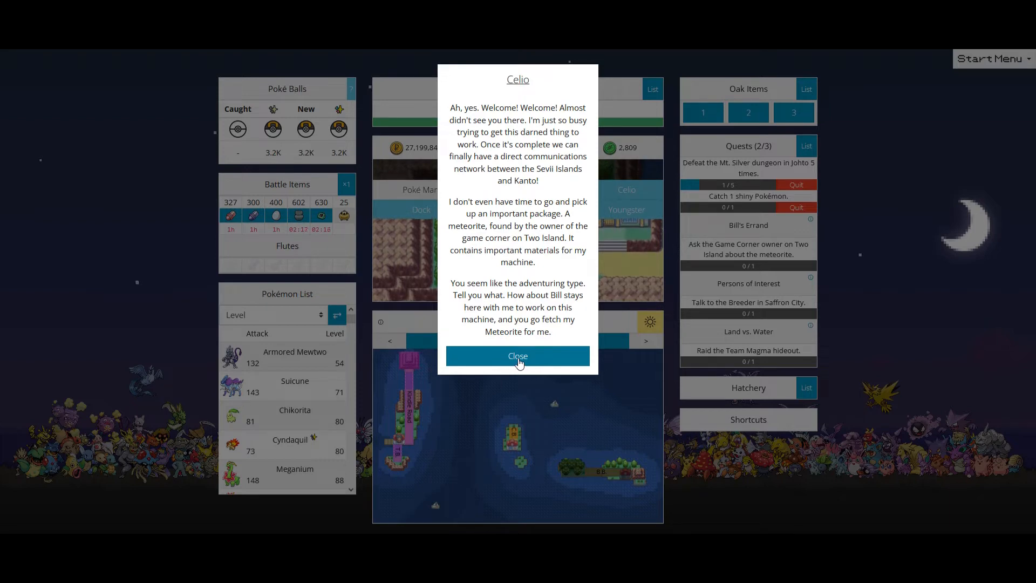
- Dismiss Celio's message asking for the meteorite from Two Island's Game Corner owner
left_click(518, 356)
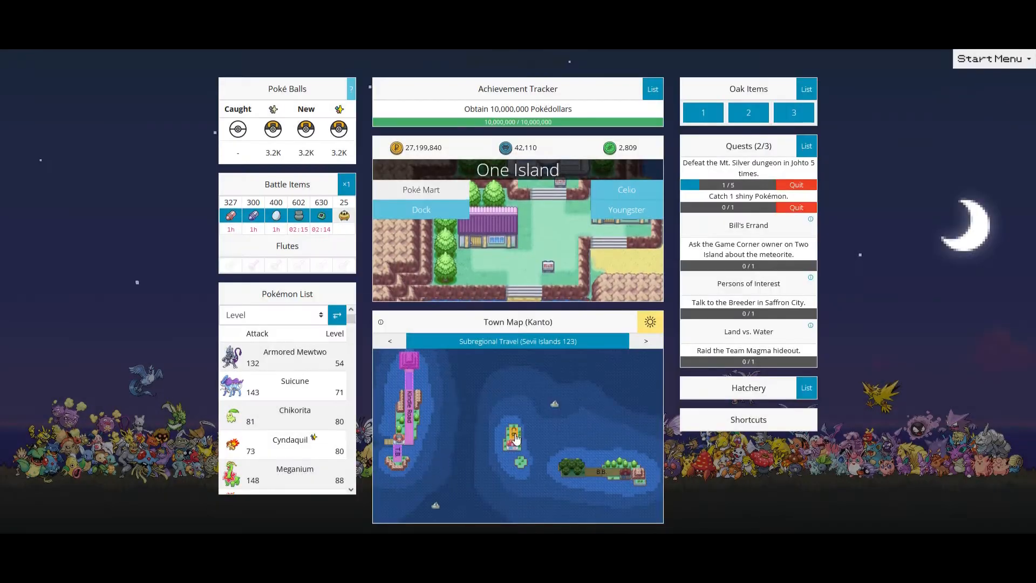
- Fight through to Two Island, check its shop and hear the Game Corner Owner's plea about the Biker Goons
left_click(517, 225)
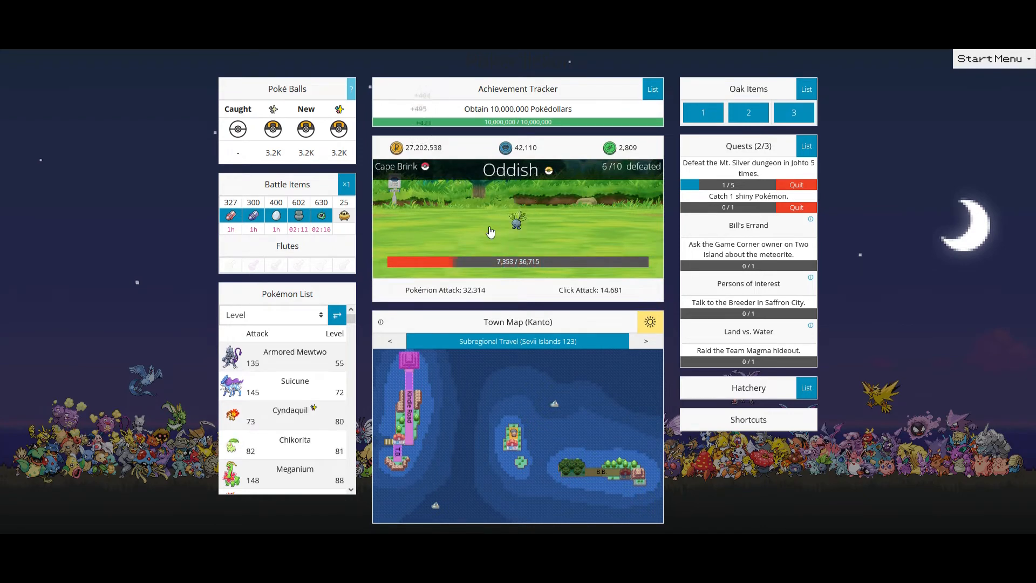
left_click(517, 224)
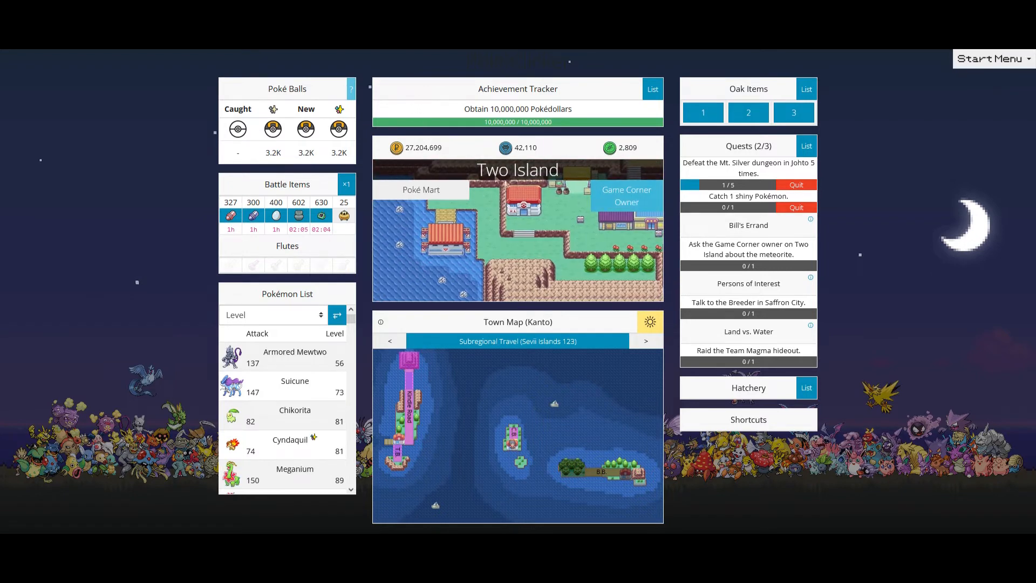
left_click(421, 190)
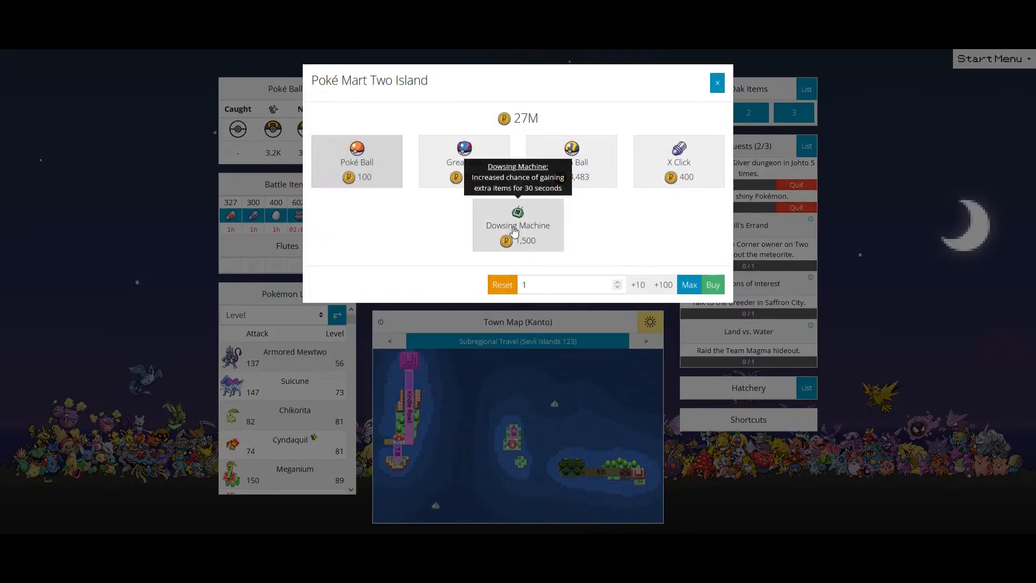
left_click(717, 82)
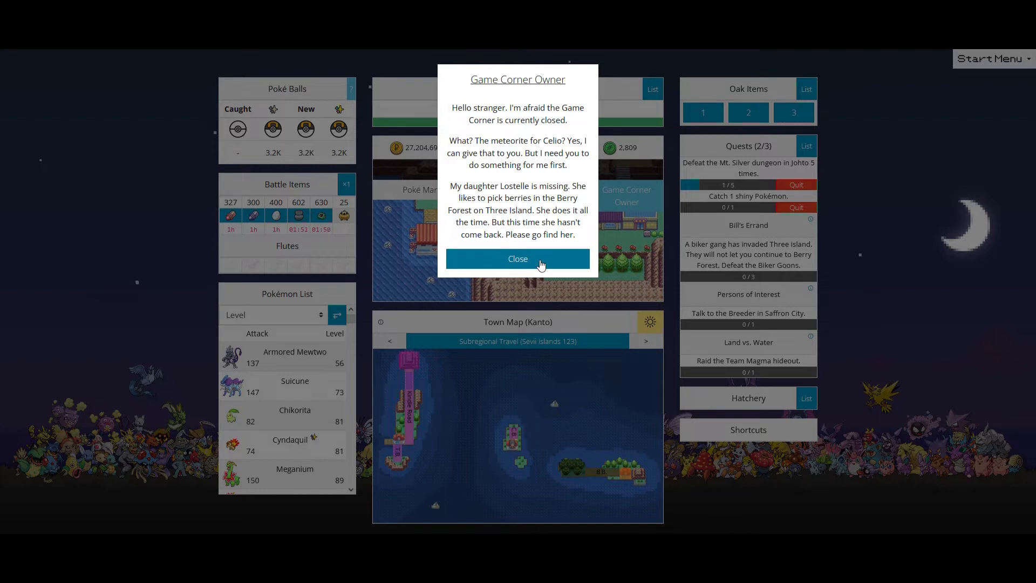
left_click(517, 258)
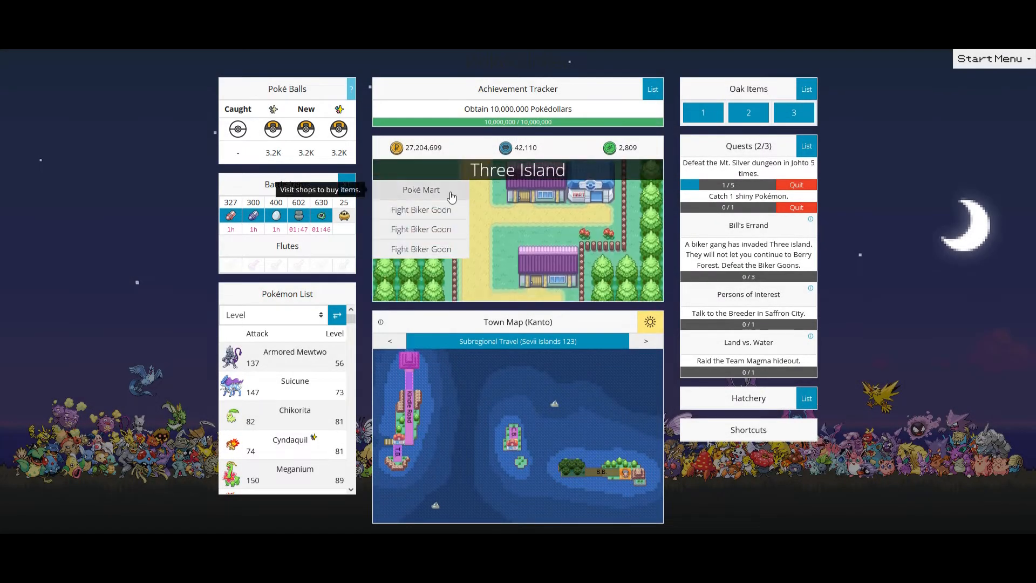
- Start the first Biker Goon fight, defeat his Koffing and dismiss his dialogue
left_click(421, 190)
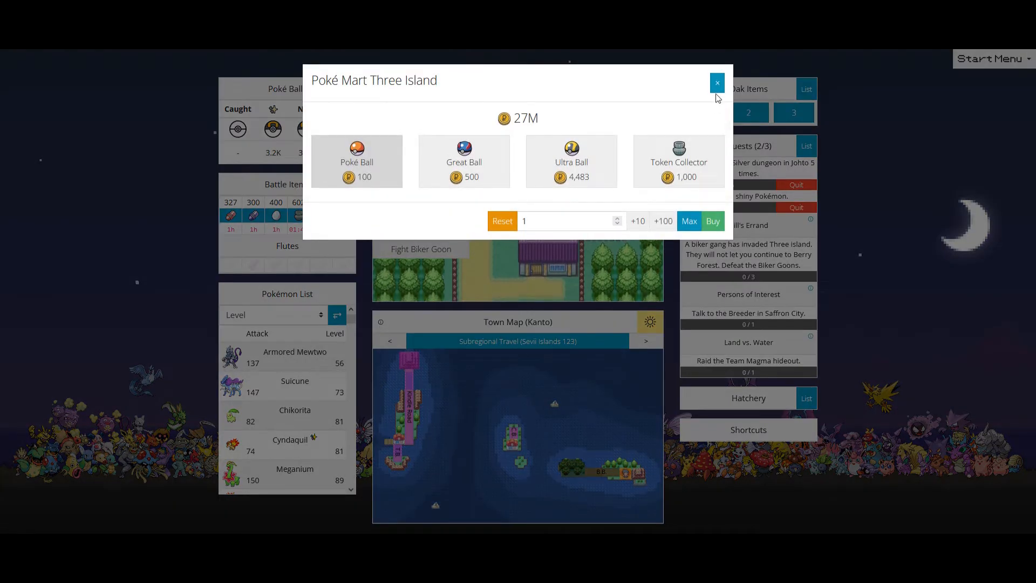
left_click(716, 82)
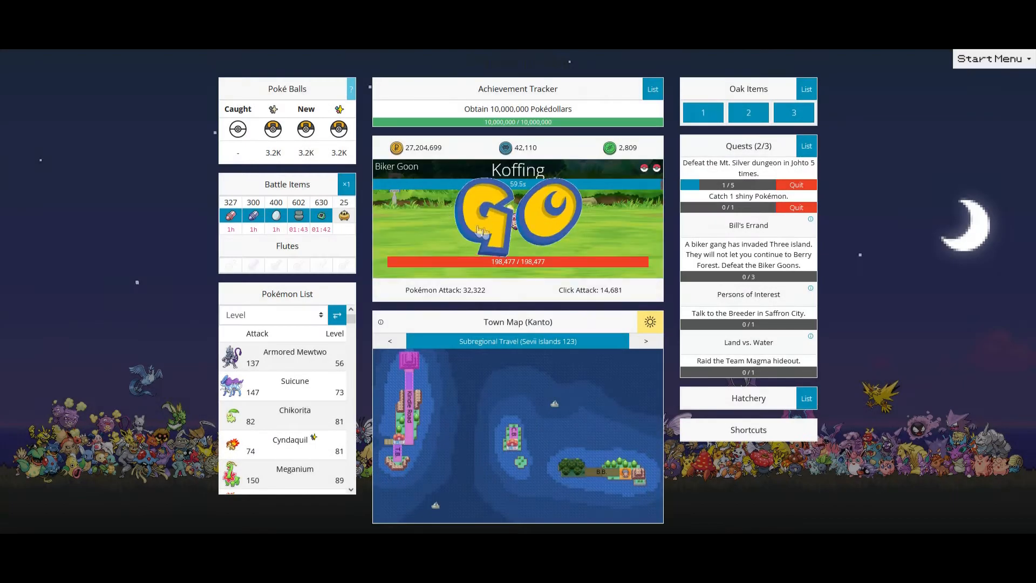
left_click(517, 224)
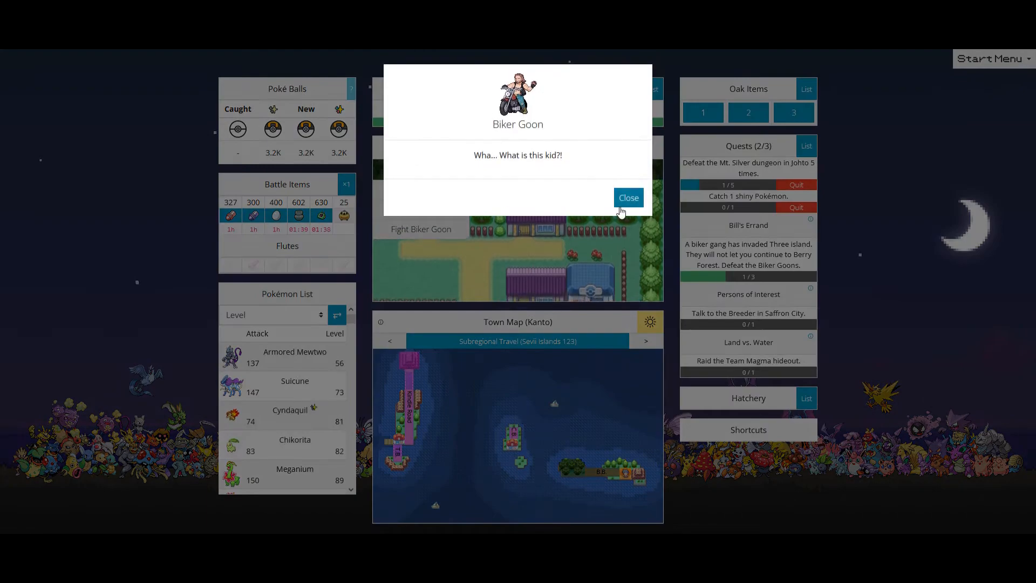
left_click(627, 197)
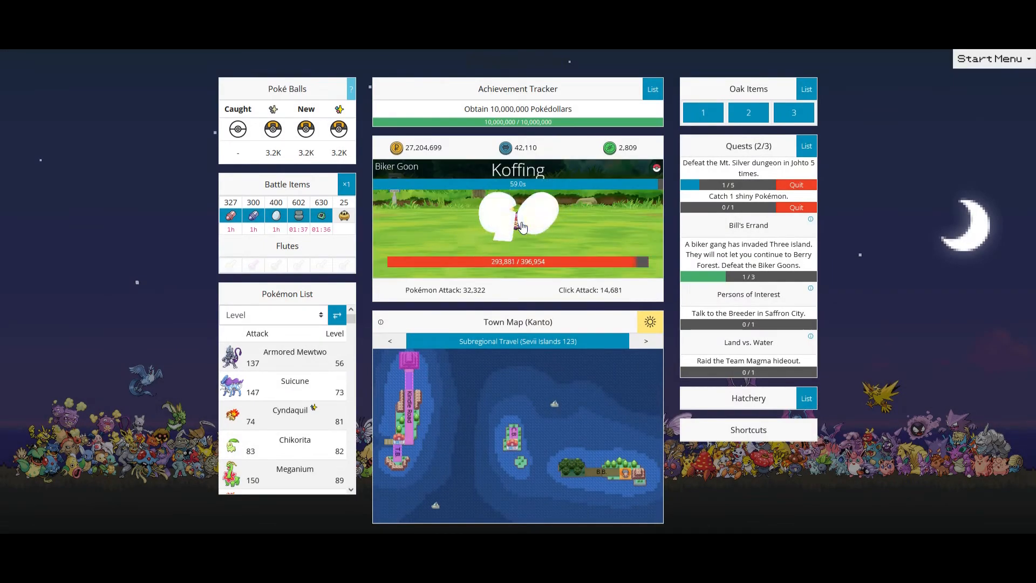
- Defeat the remaining two Biker Goons' Koffing and Grimer, closing each goon's dialogue
left_click(522, 226)
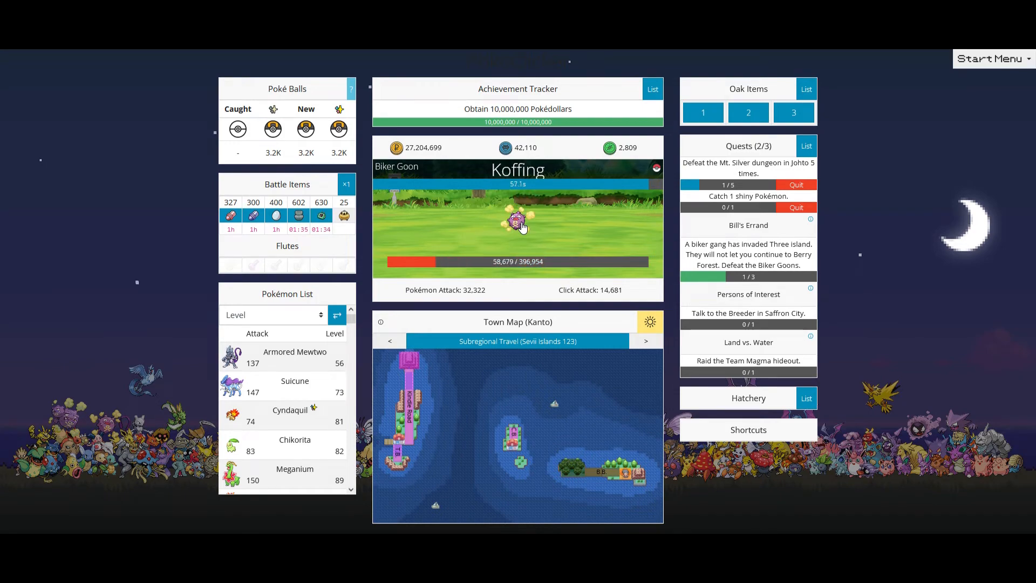
left_click(518, 224)
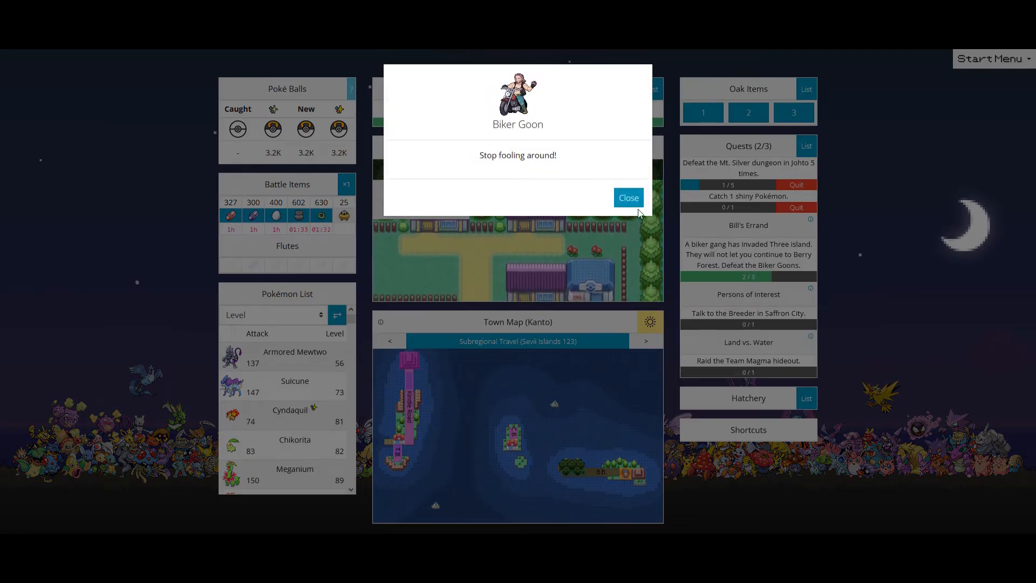
left_click(627, 197)
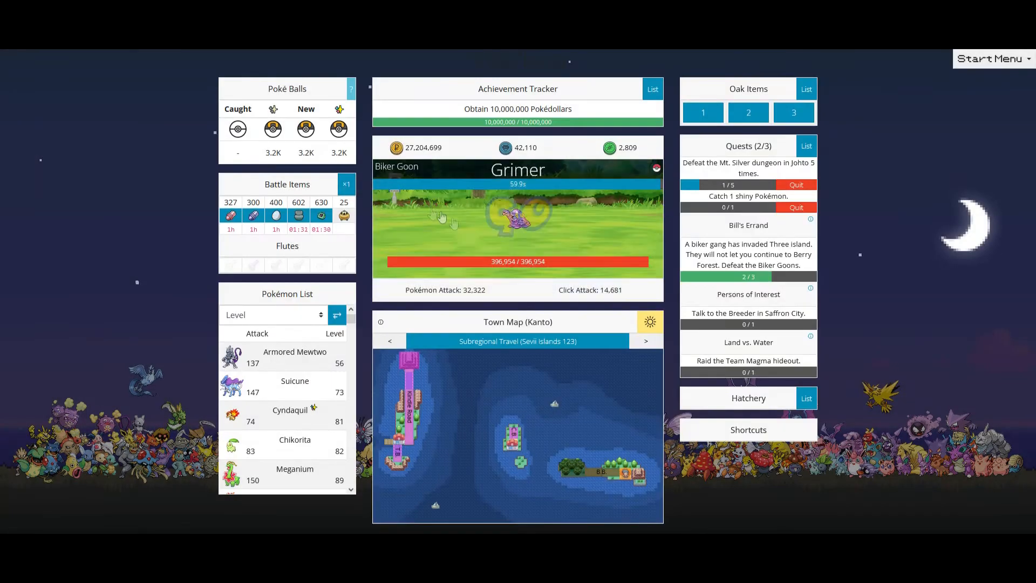
left_click(622, 225)
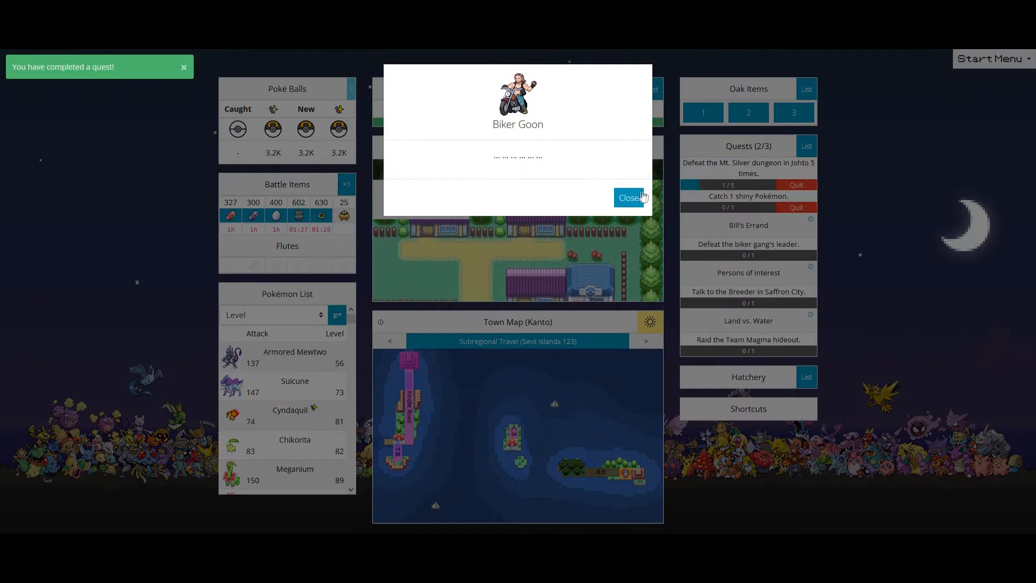
left_click(628, 196)
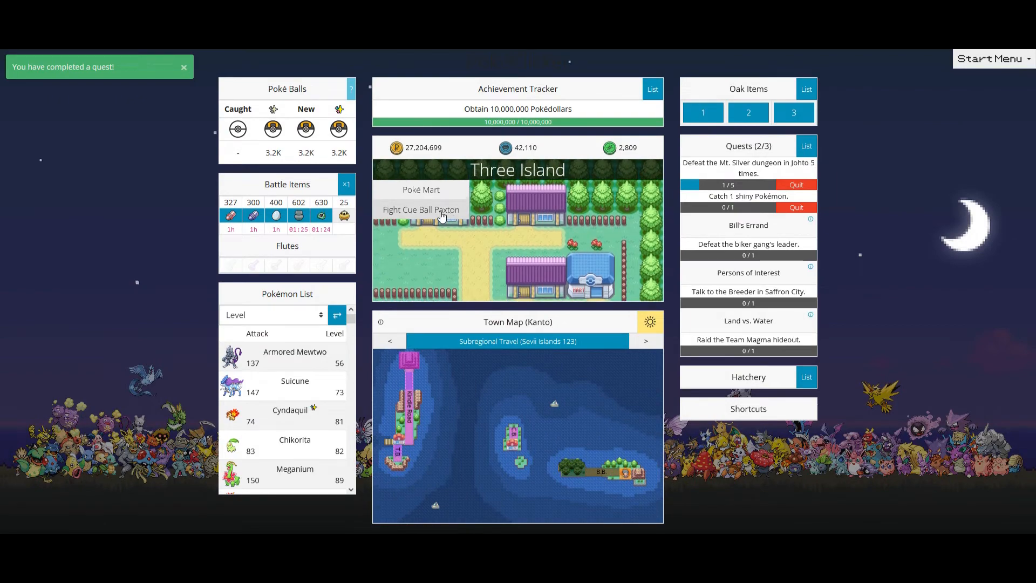
- Defeat Cue Ball Paxton's Koffing so Bill's Errand moves on to finding Lostelle
left_click(421, 210)
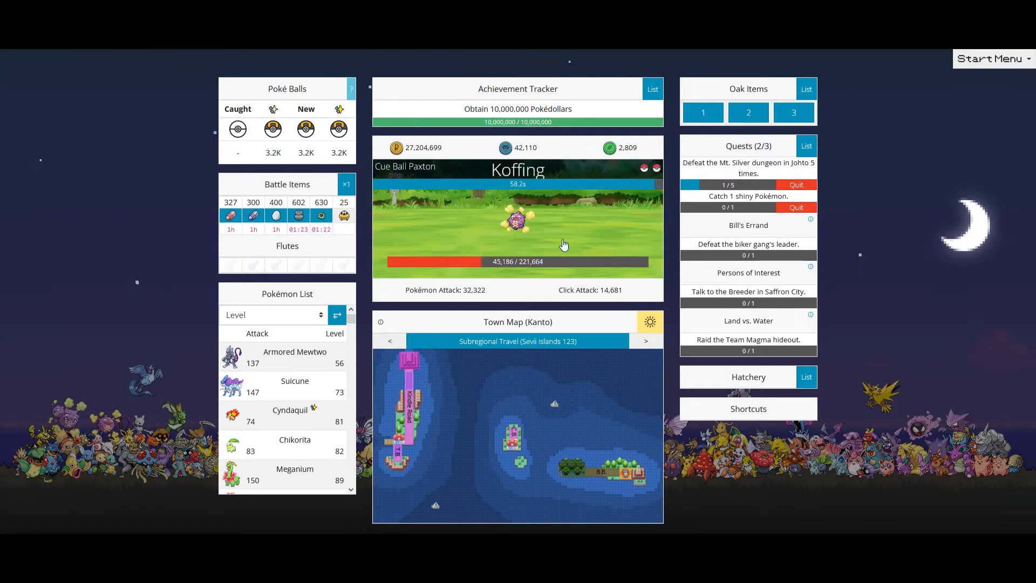
left_click(517, 218)
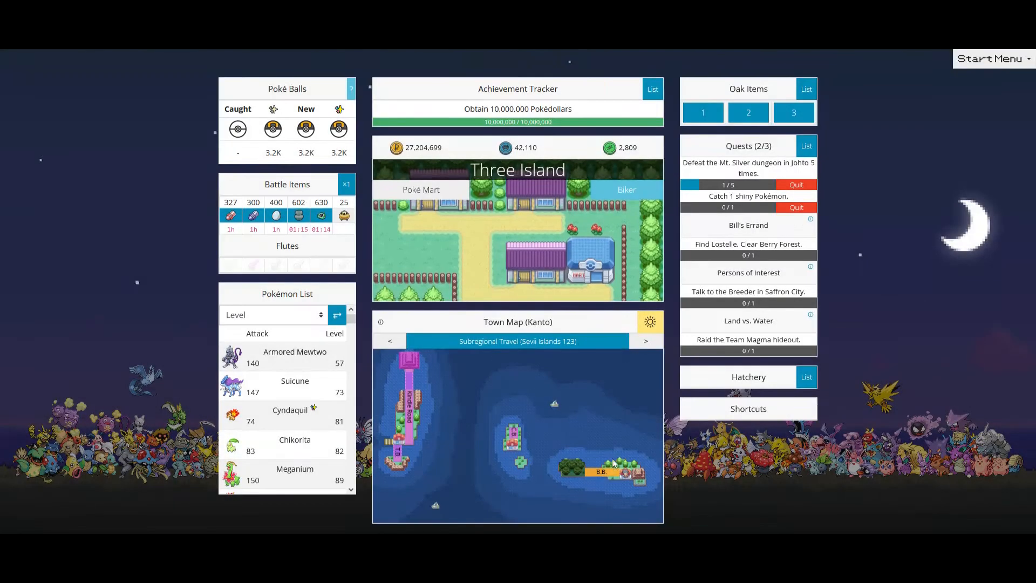
- Travel to Bond Bridge and battle its wild Weepinbell toward Berry Forest
left_click(535, 231)
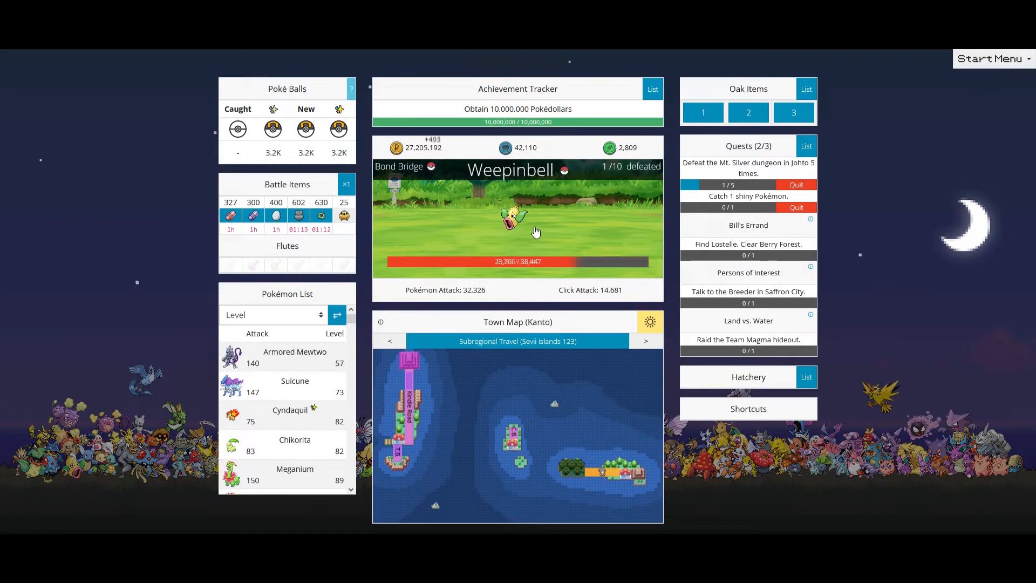
left_click(534, 230)
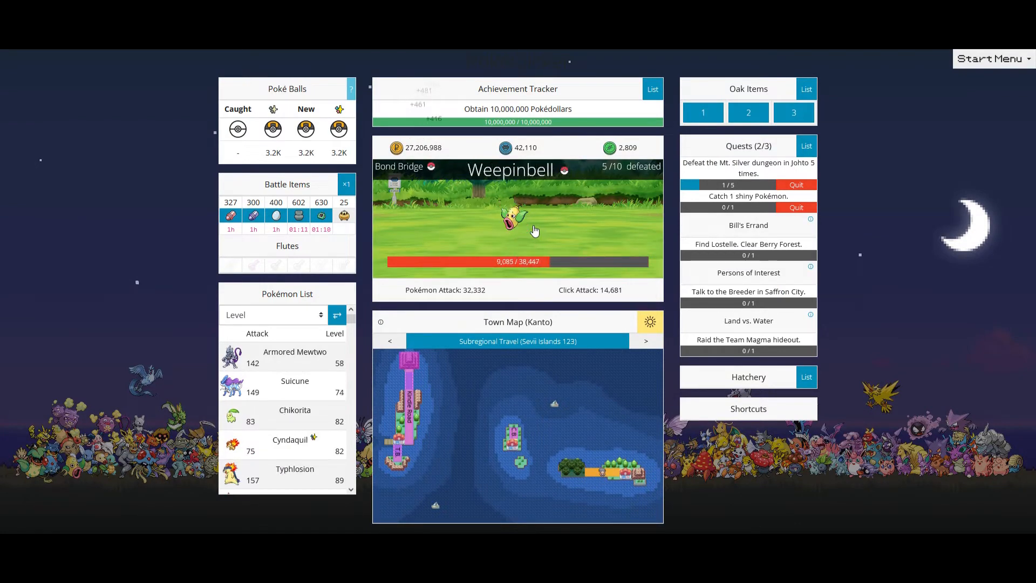
left_click(517, 218)
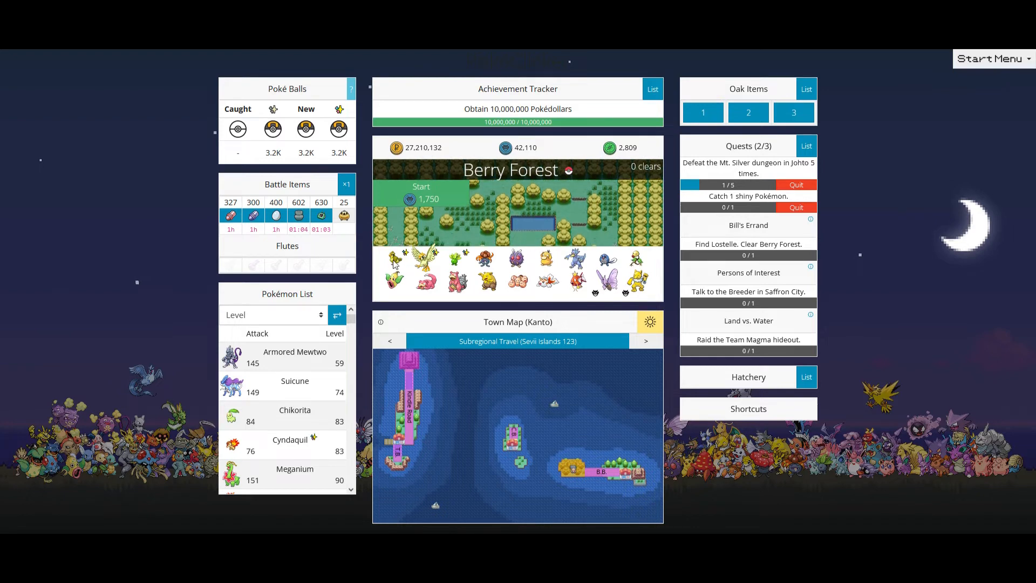
- Enter Berry Forest, open a treasure chest and begin the boss battle to rescue Lostelle
left_click(421, 192)
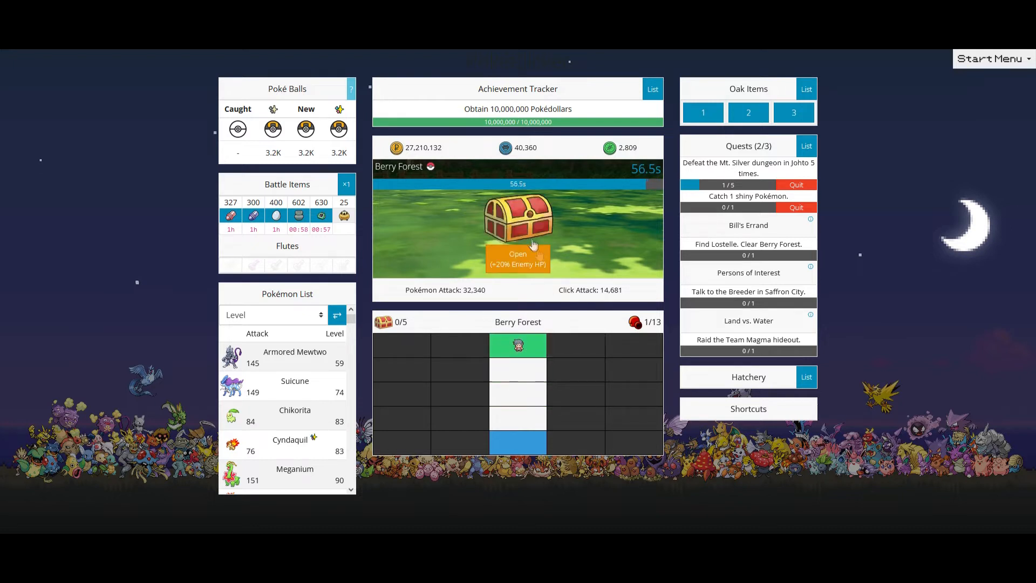
left_click(517, 258)
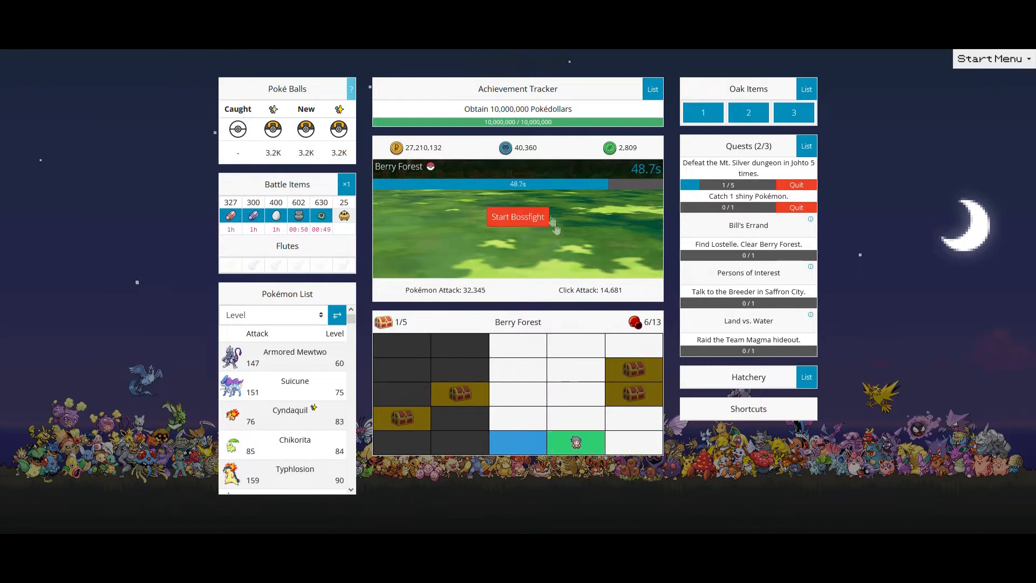
left_click(517, 217)
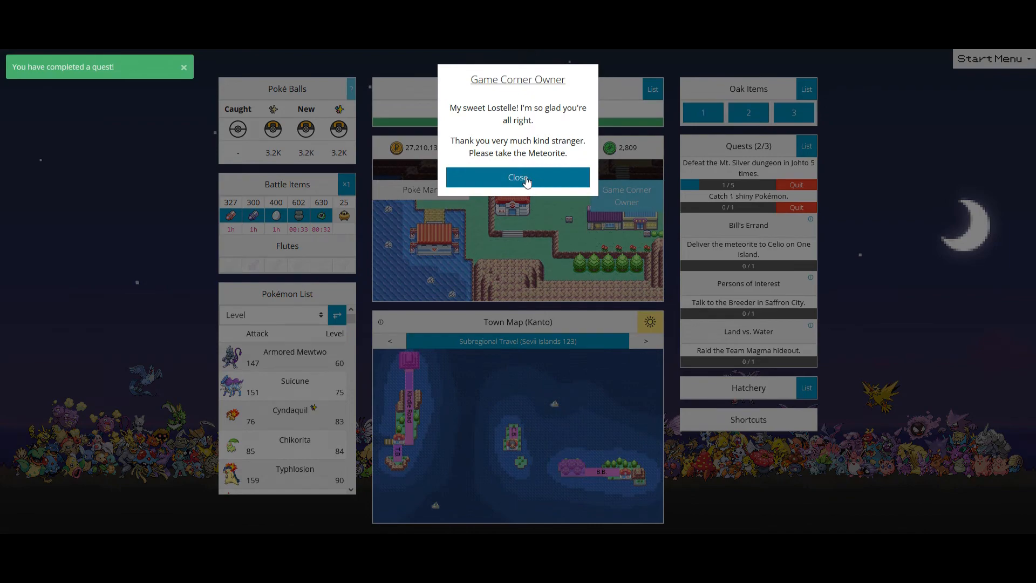
- Hand the meteorite to Celio on One Island, then head back to the Kanto mainland
left_click(517, 177)
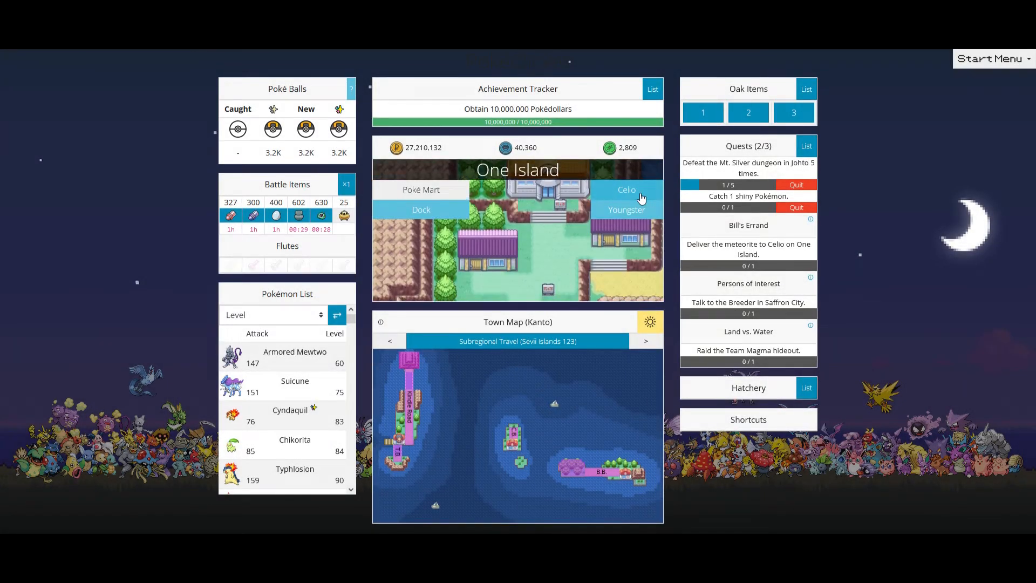
left_click(626, 190)
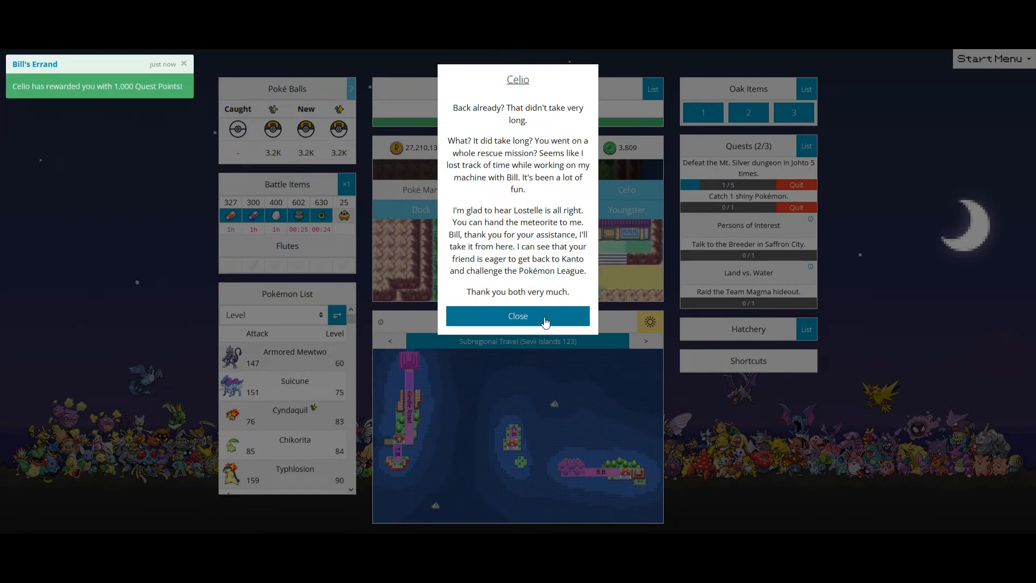
left_click(517, 316)
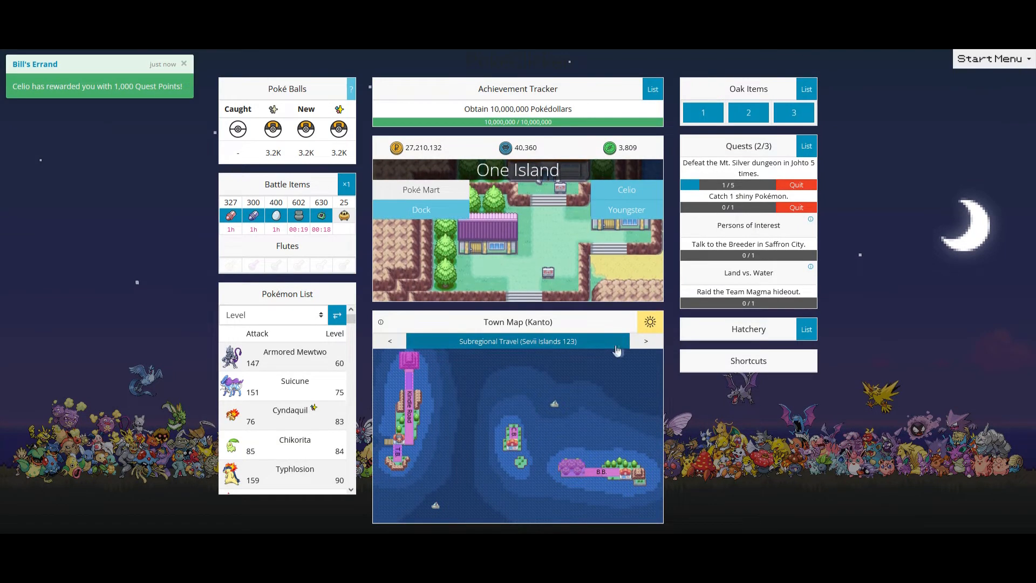
left_click(646, 340)
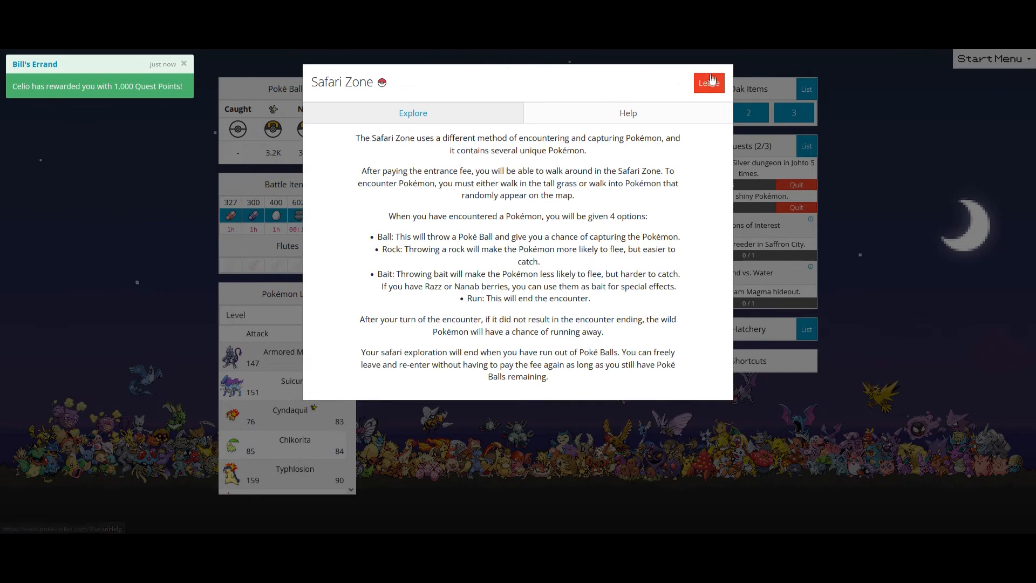
- Leave the Safari Zone and return to Fuchsia City
left_click(708, 82)
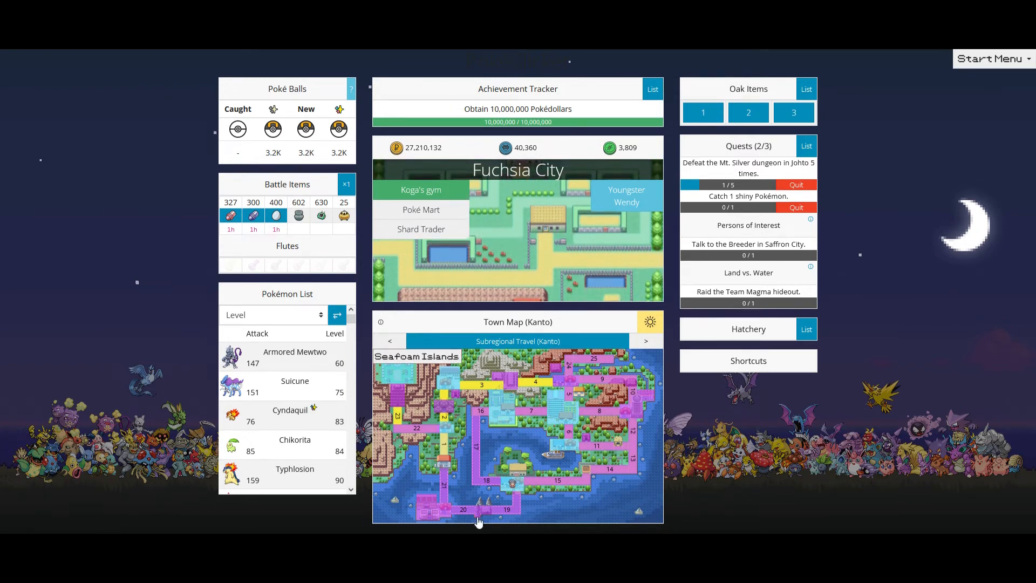
mouse_move(433, 510)
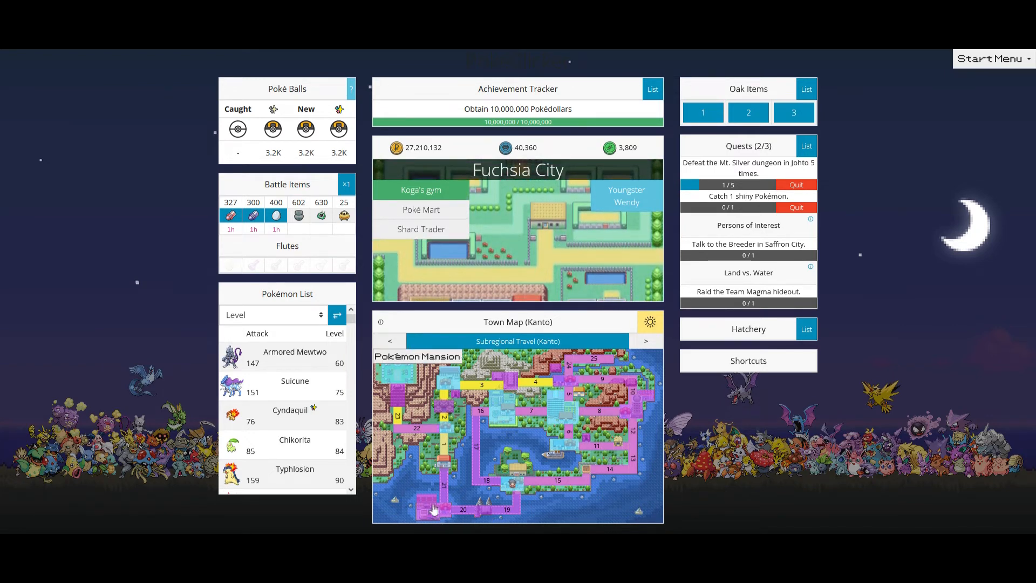
mouse_move(522, 483)
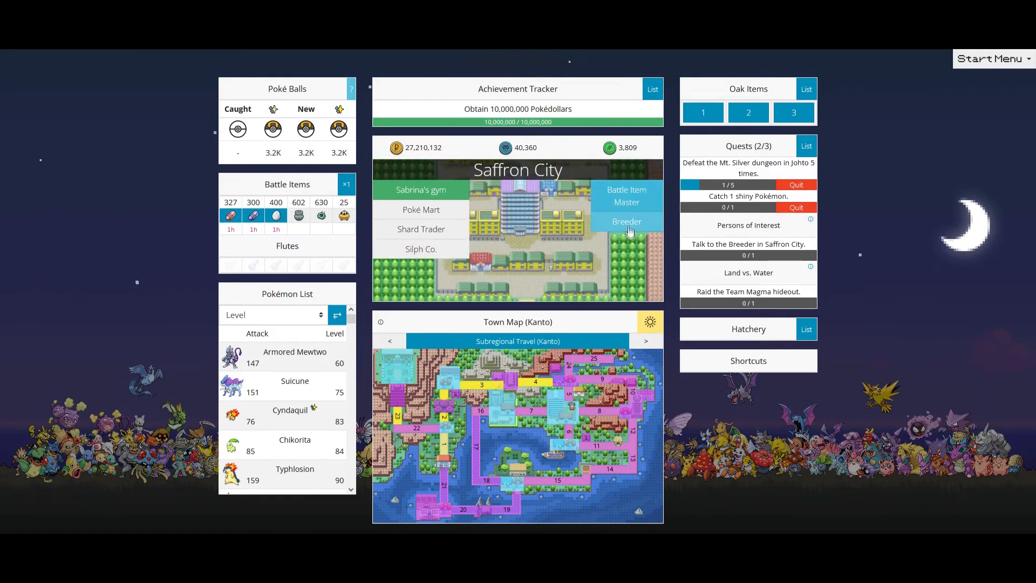
- Visit the Saffron Breeder and Pewter Gem Scientist, unlocking Underground mining
left_click(626, 221)
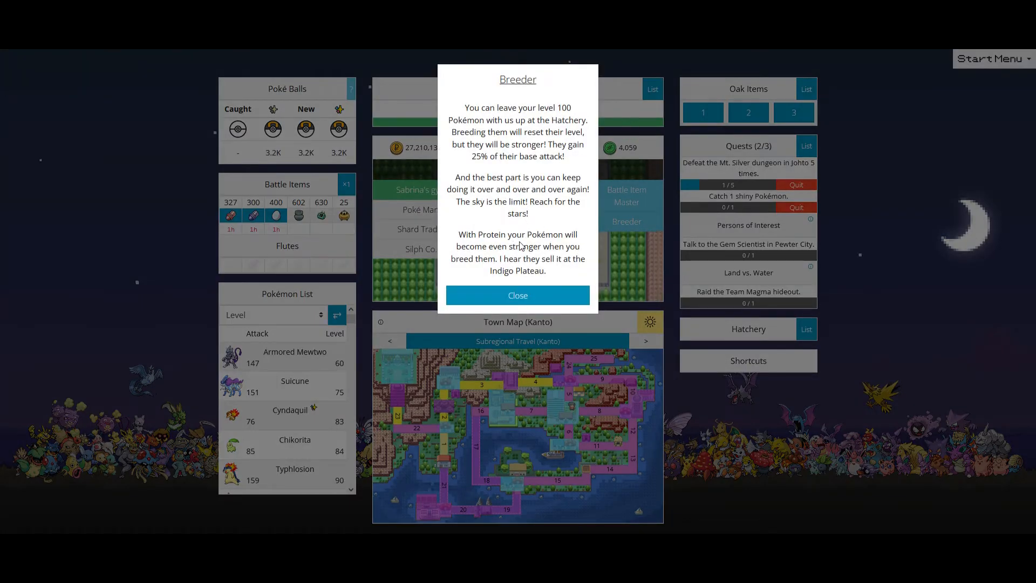
left_click(517, 296)
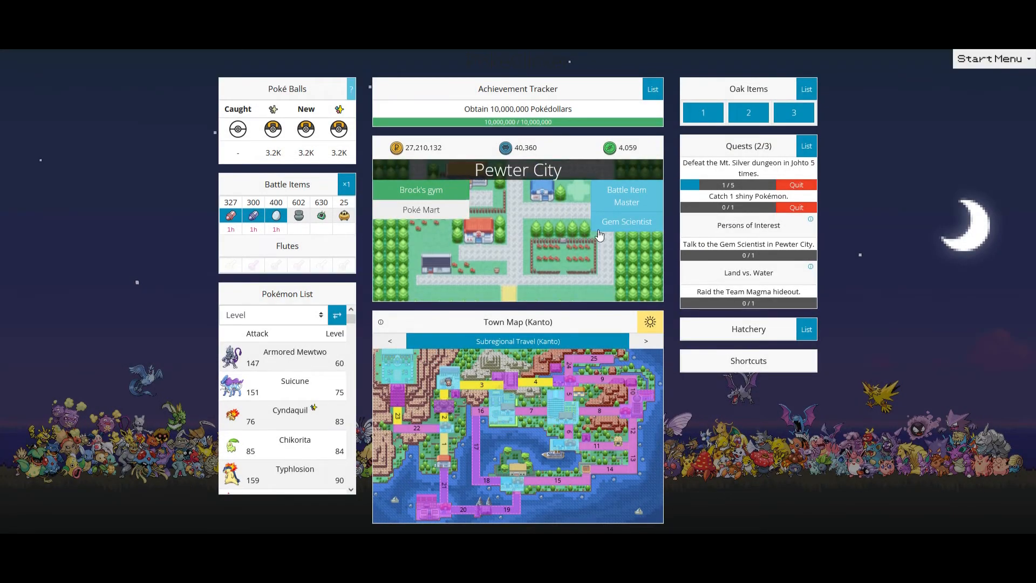
left_click(626, 221)
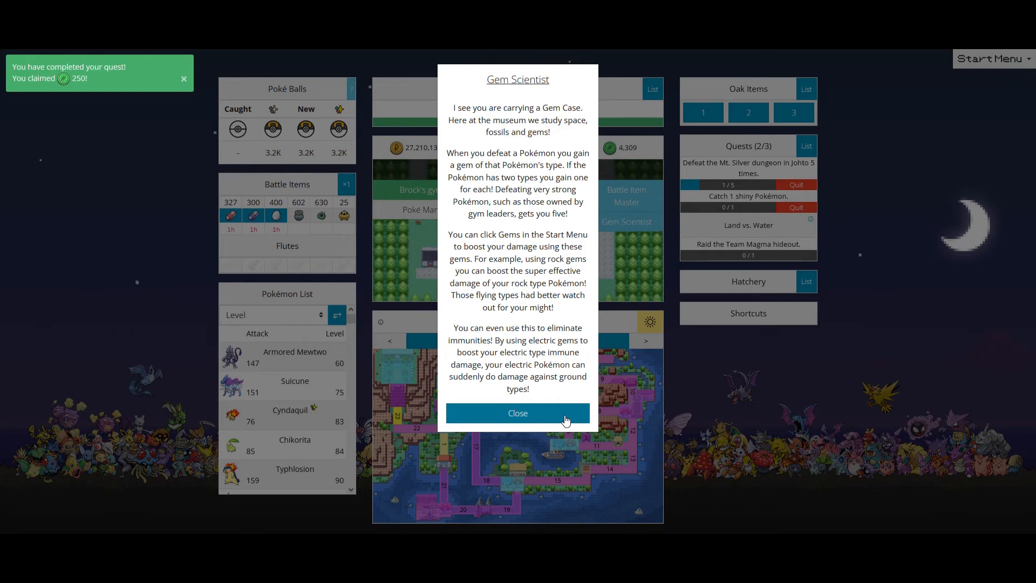
left_click(517, 413)
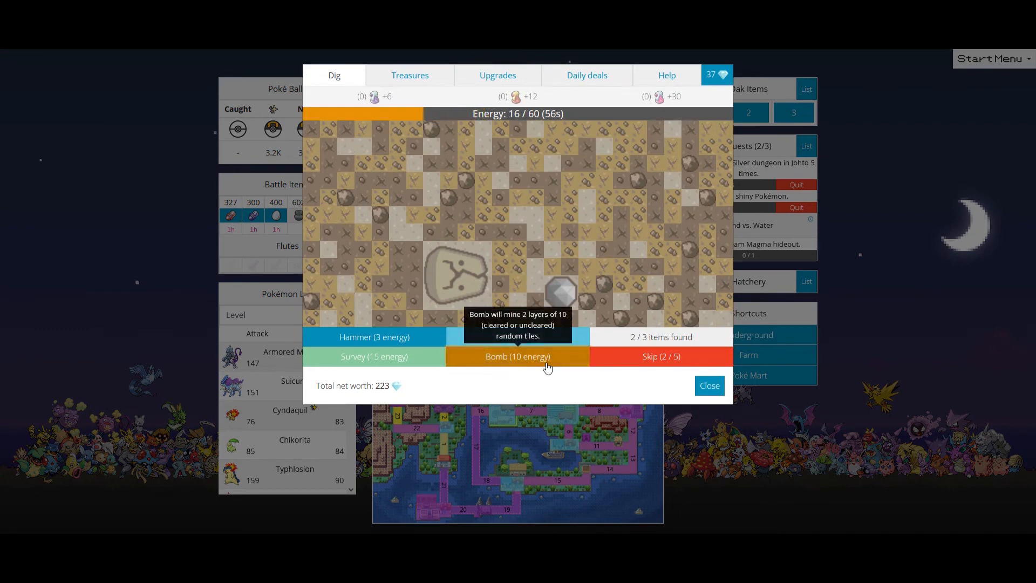
- Set off a bomb on the dig site, check Underground upgrades, then leave
left_click(586, 75)
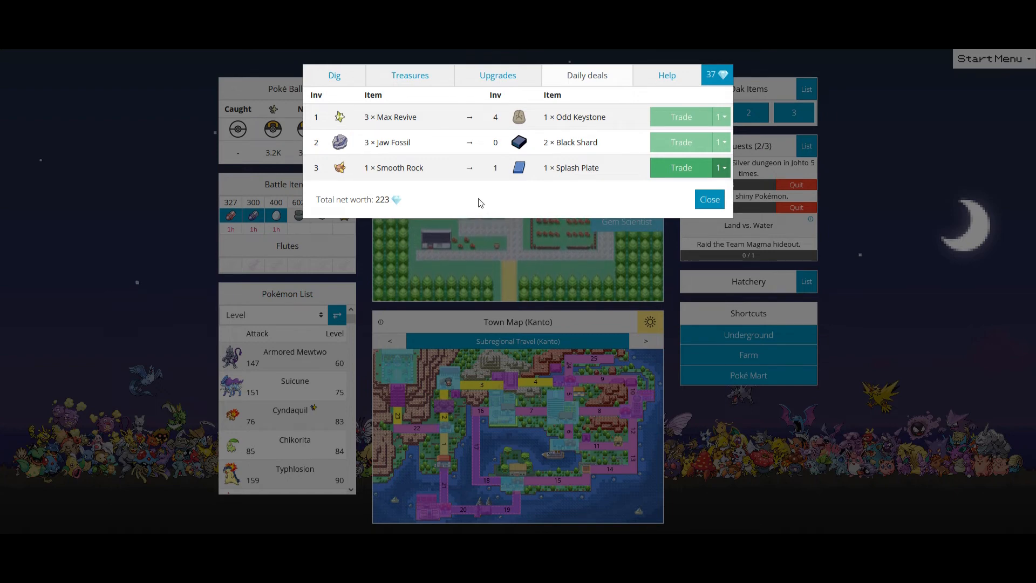
mouse_move(529, 122)
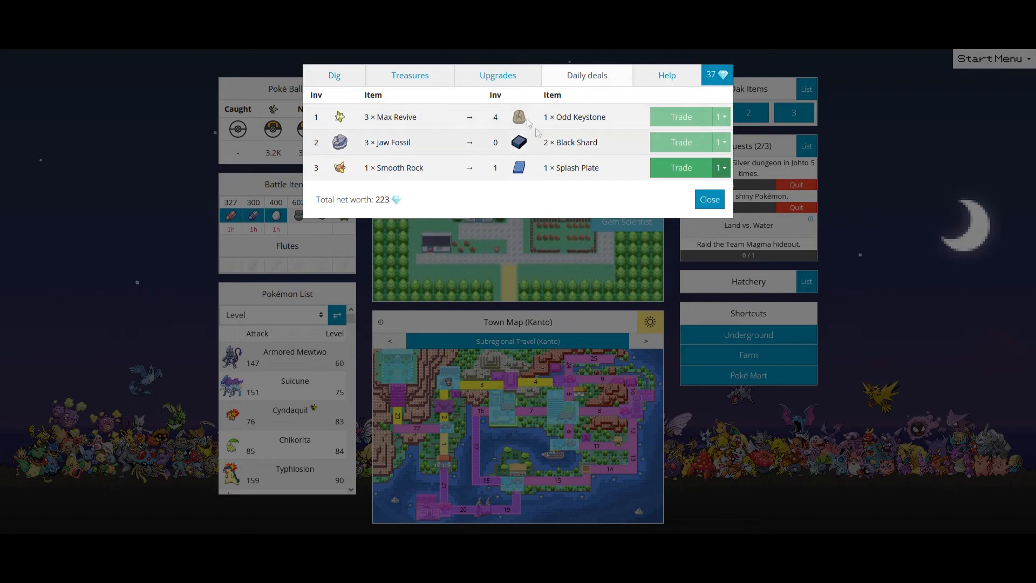
left_click(497, 74)
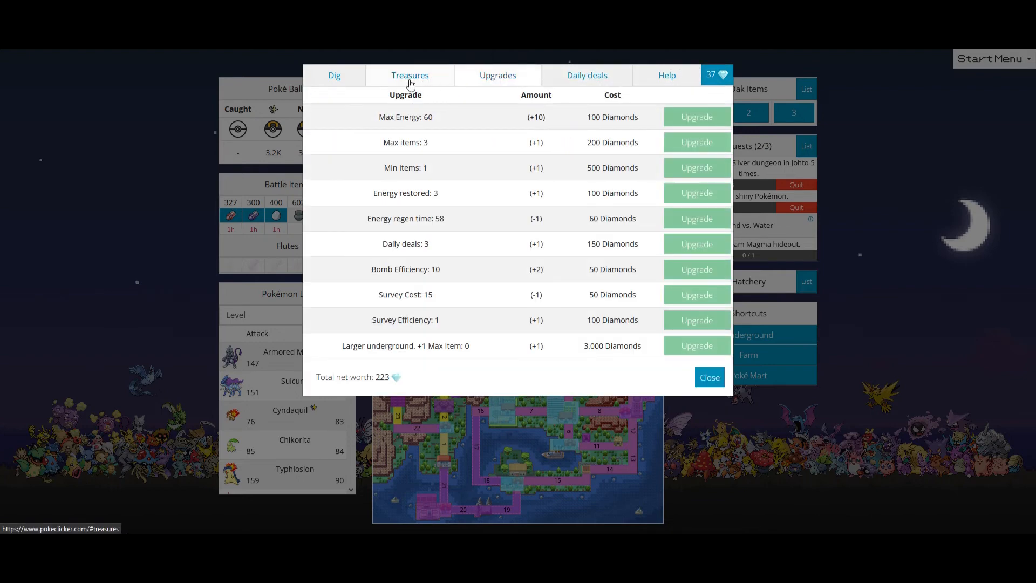
left_click(334, 75)
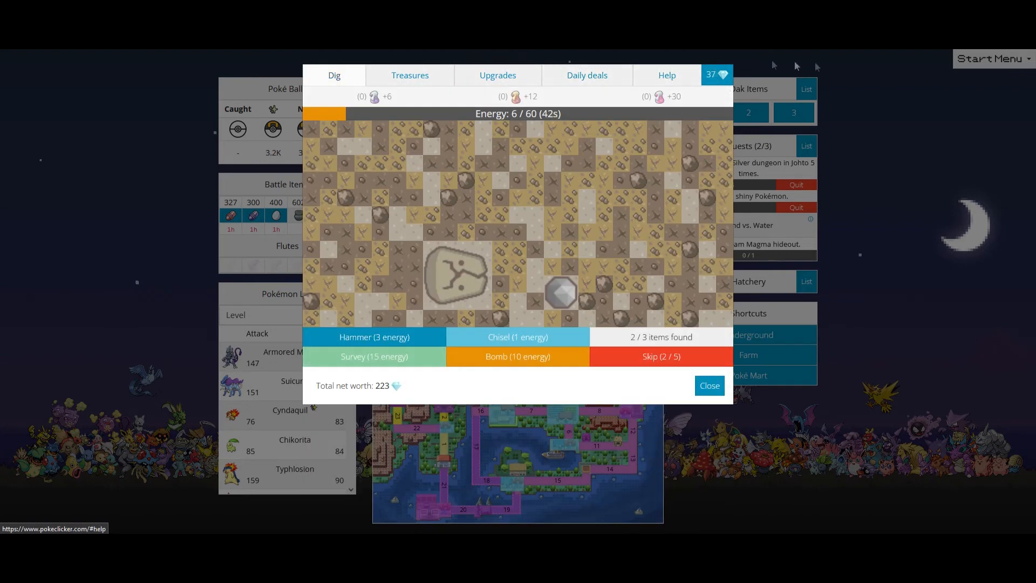
left_click(708, 385)
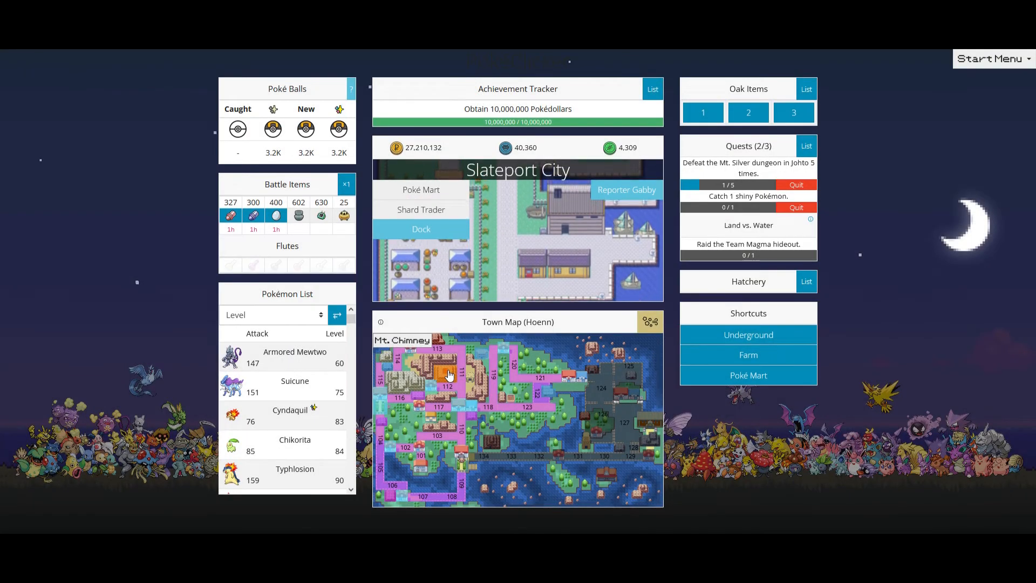
- Travel to Mt. Chimney, enter Magma Hideout and fight through its grid
left_click(449, 373)
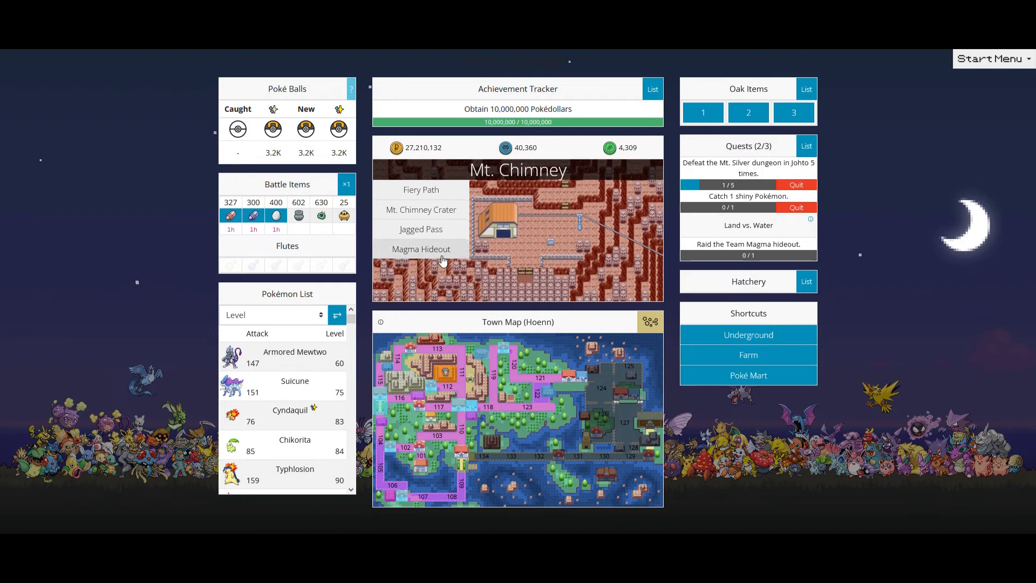
left_click(421, 248)
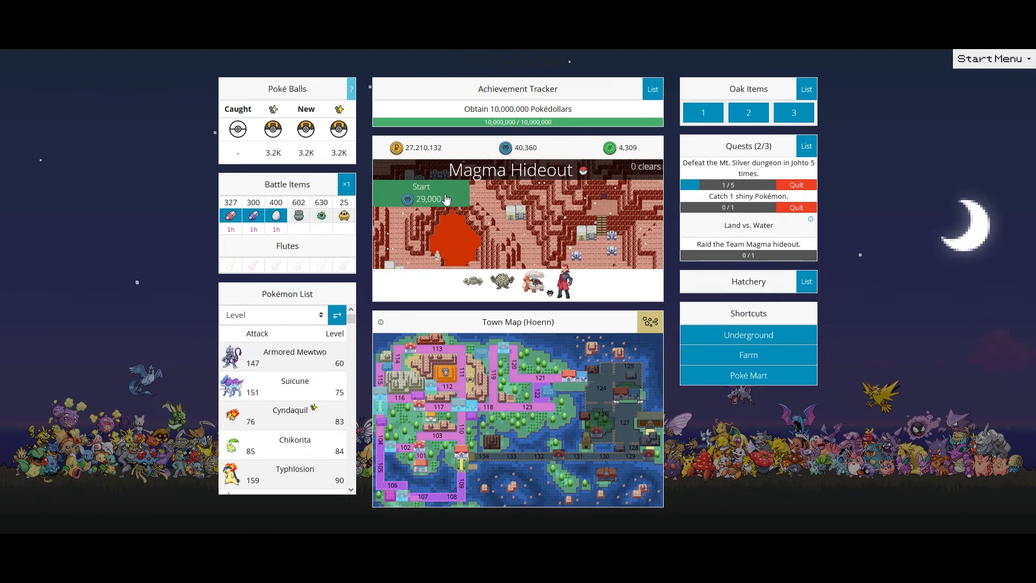
left_click(421, 192)
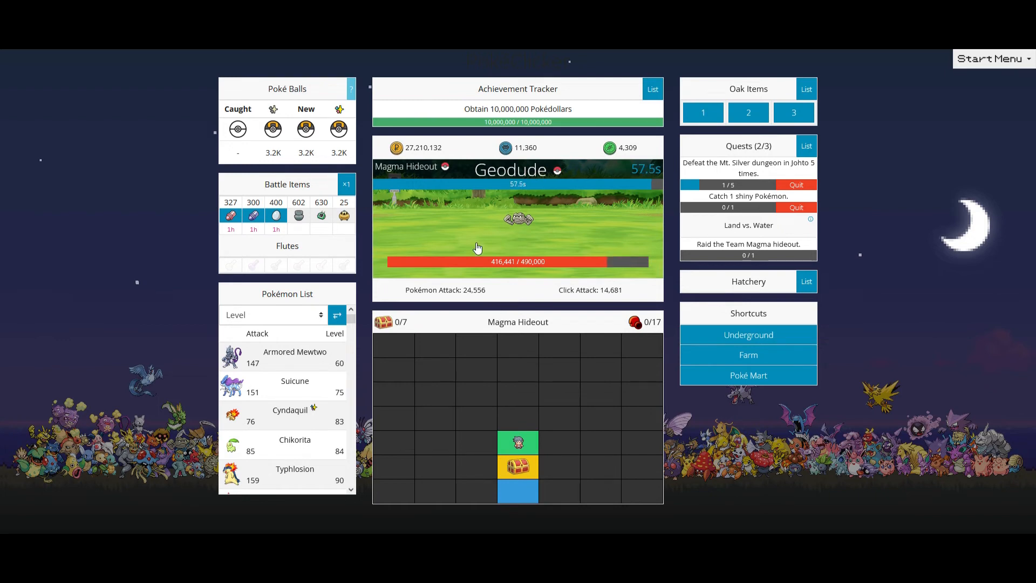
left_click(476, 249)
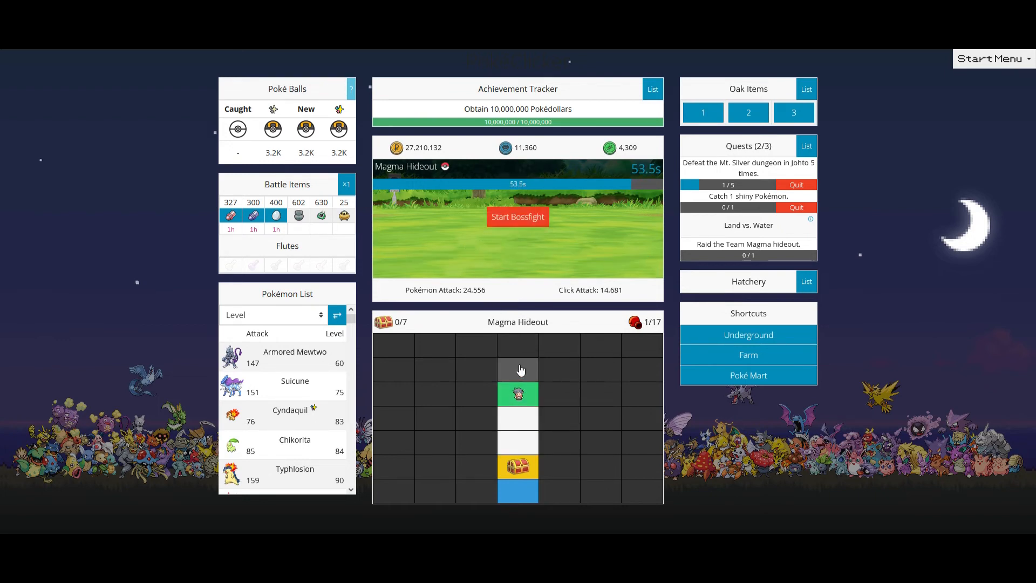
- Defeat Magma Leader Maxie's Camerupt, then move on to the Aqua Hideout
left_click(517, 216)
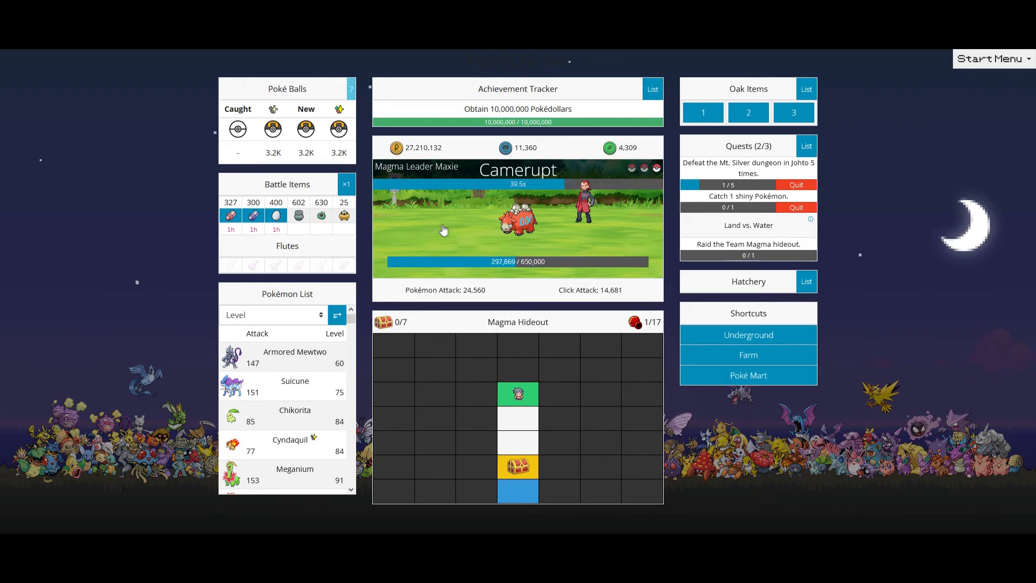
left_click(444, 231)
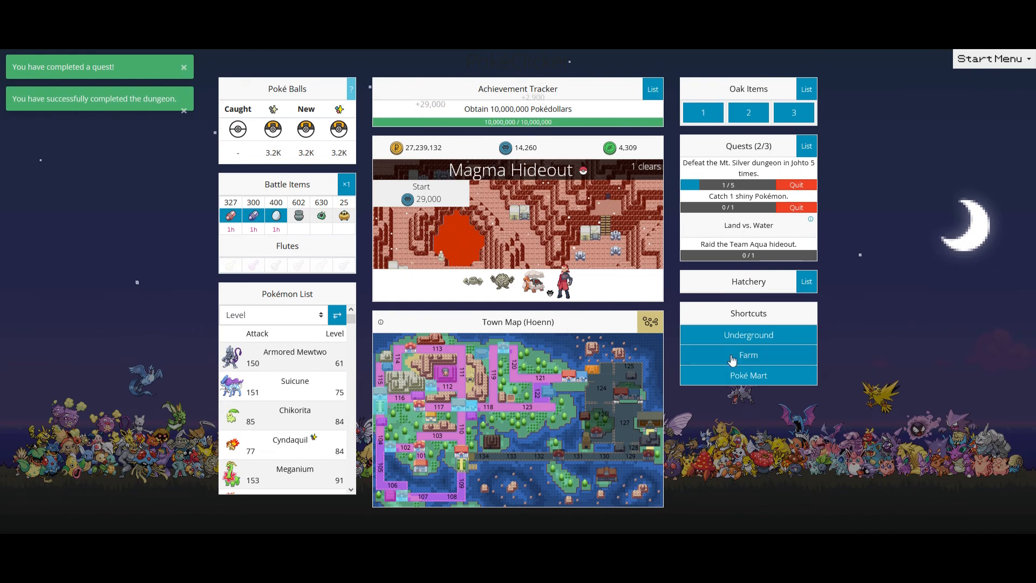
left_click(594, 373)
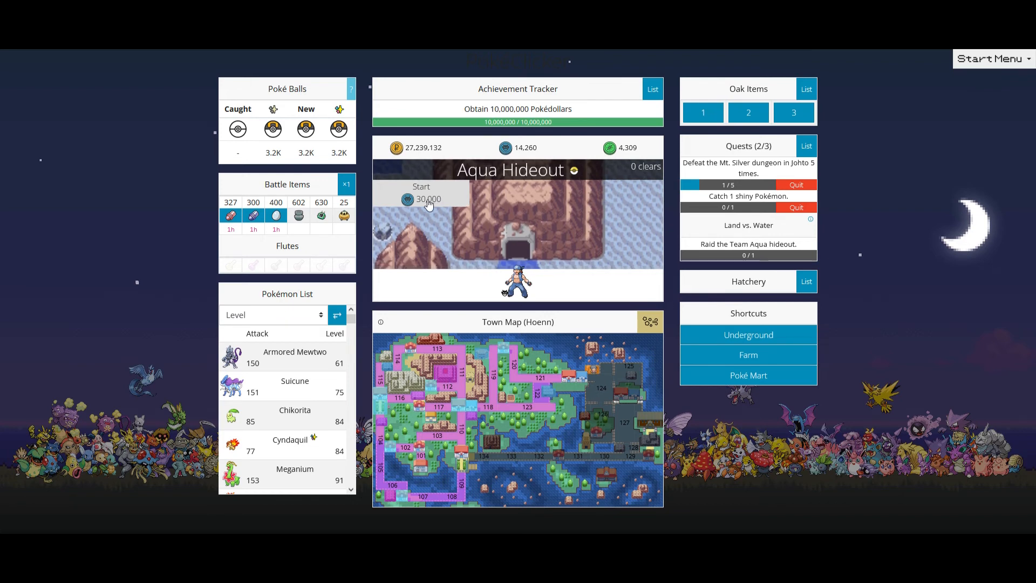
- Switch the already-caught Pokémon ball to Ultra Ball for Route 121 battles
left_click(421, 194)
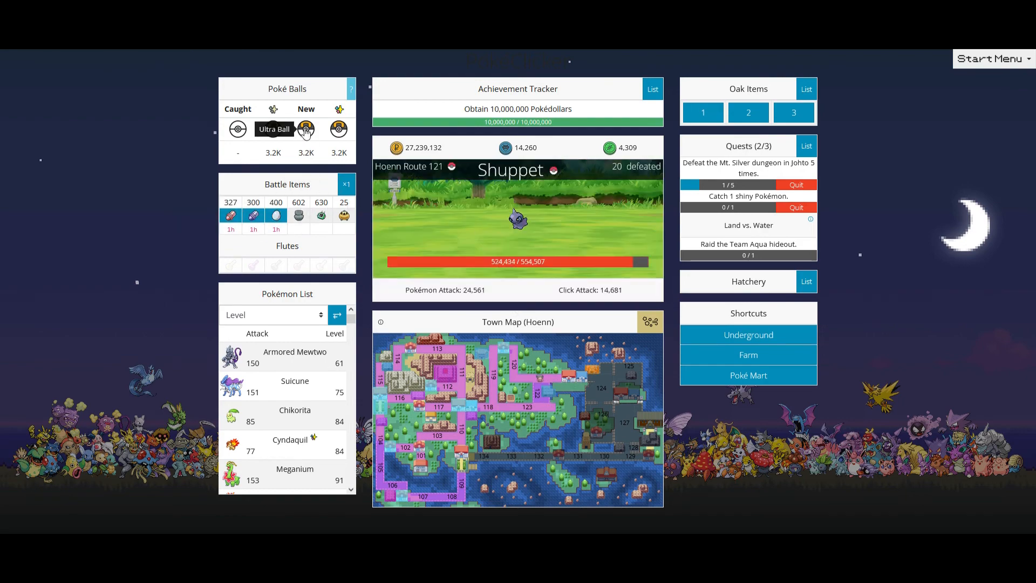
left_click(306, 129)
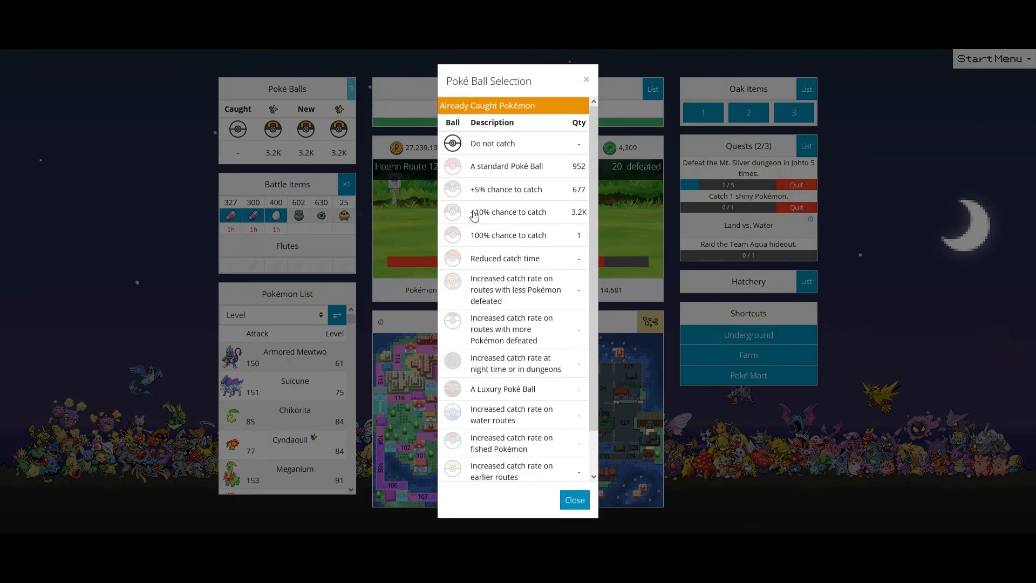
left_click(573, 499)
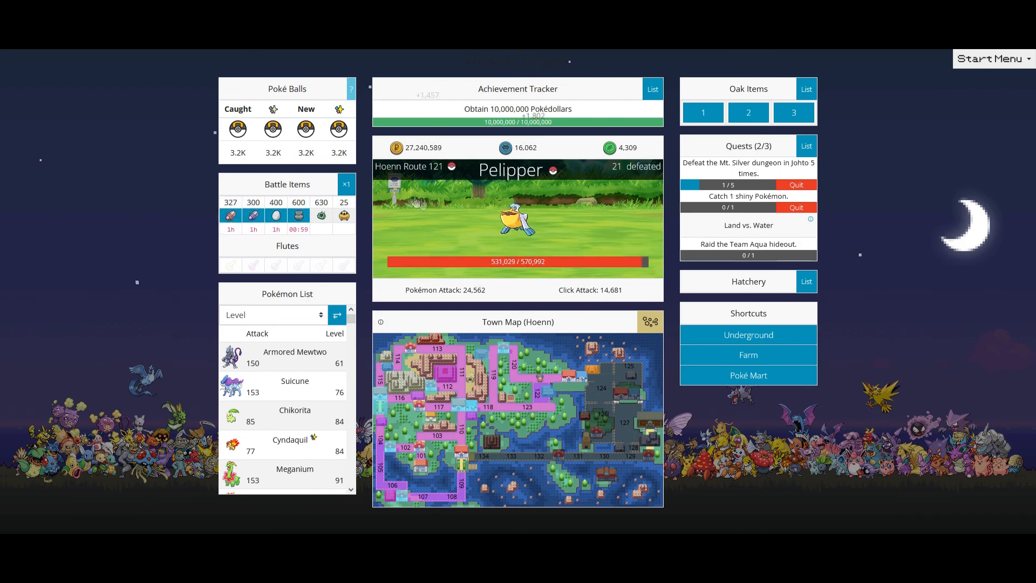
- Activate a hundred Lucky Eggs and ten more X Attacks via the battle item multiplier
left_click(343, 185)
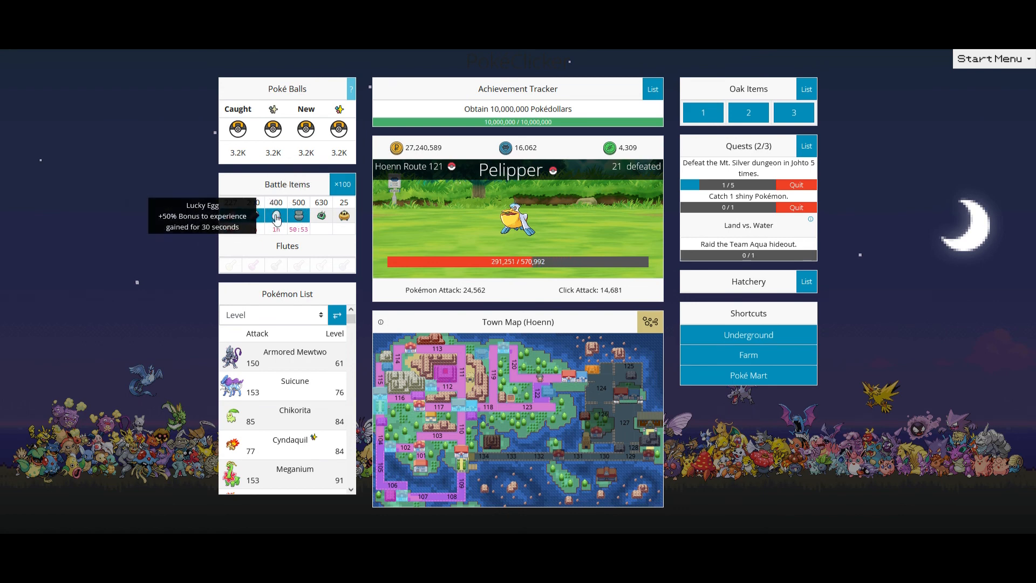
left_click(343, 184)
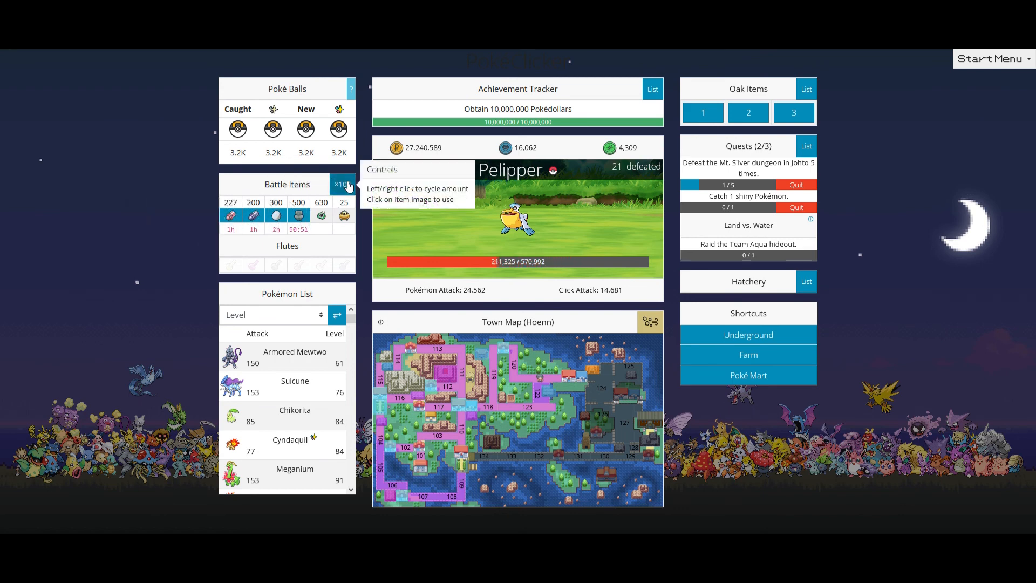
left_click(253, 215)
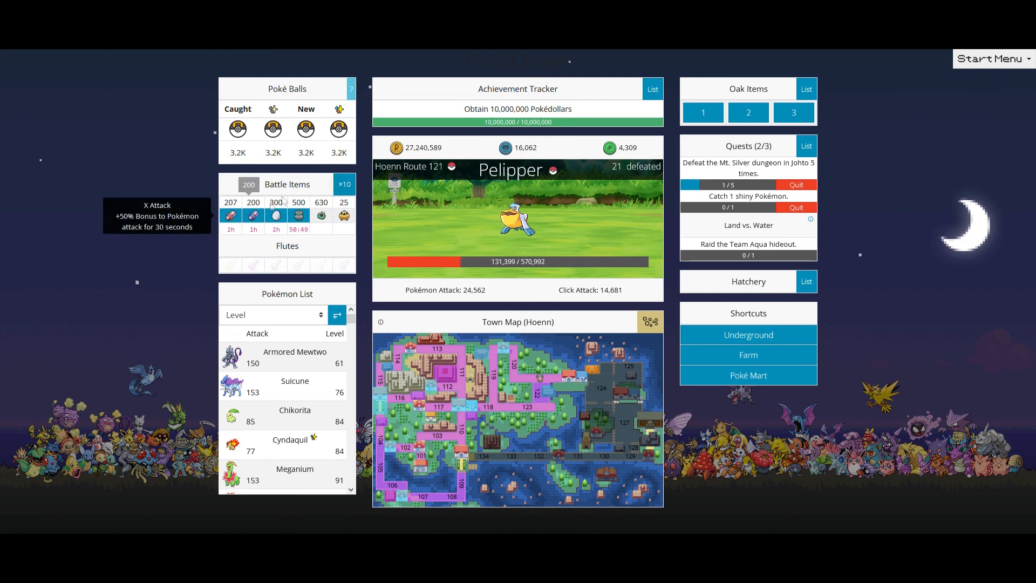
left_click(231, 215)
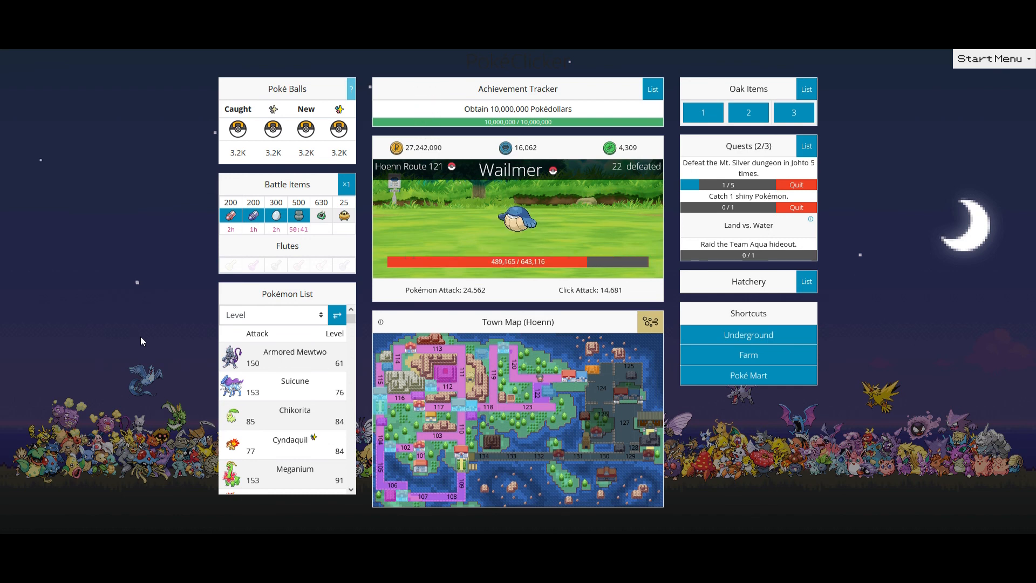
left_click(517, 218)
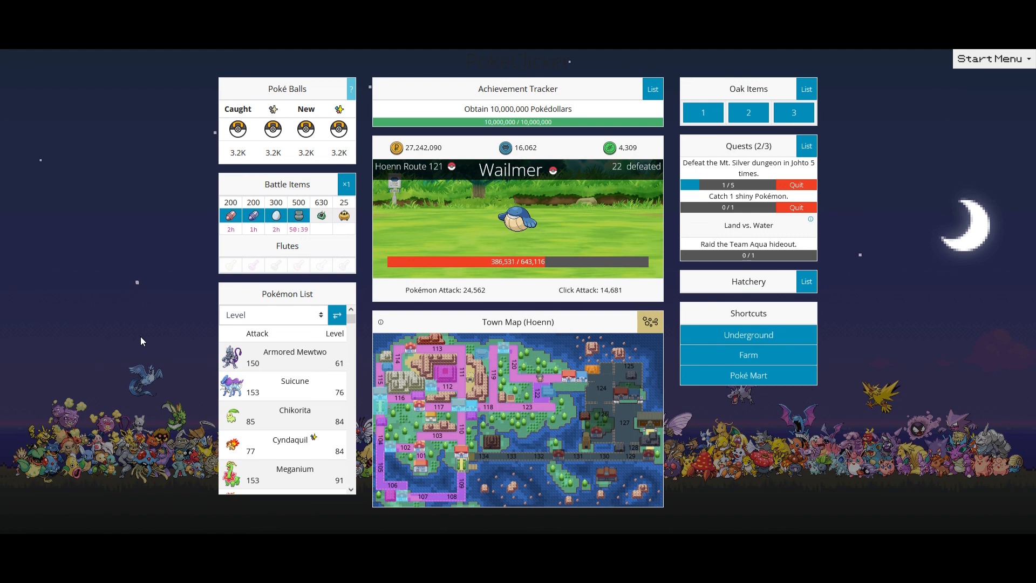